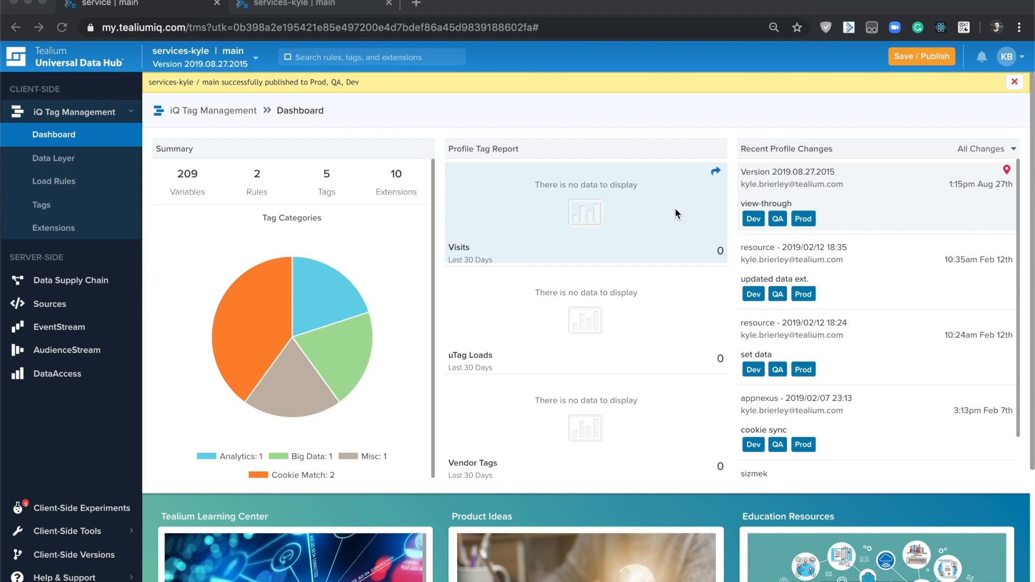
- Go to the profile's Extensions list and browse the Advanced catalogue listing View-Through Tracking
click(53, 228)
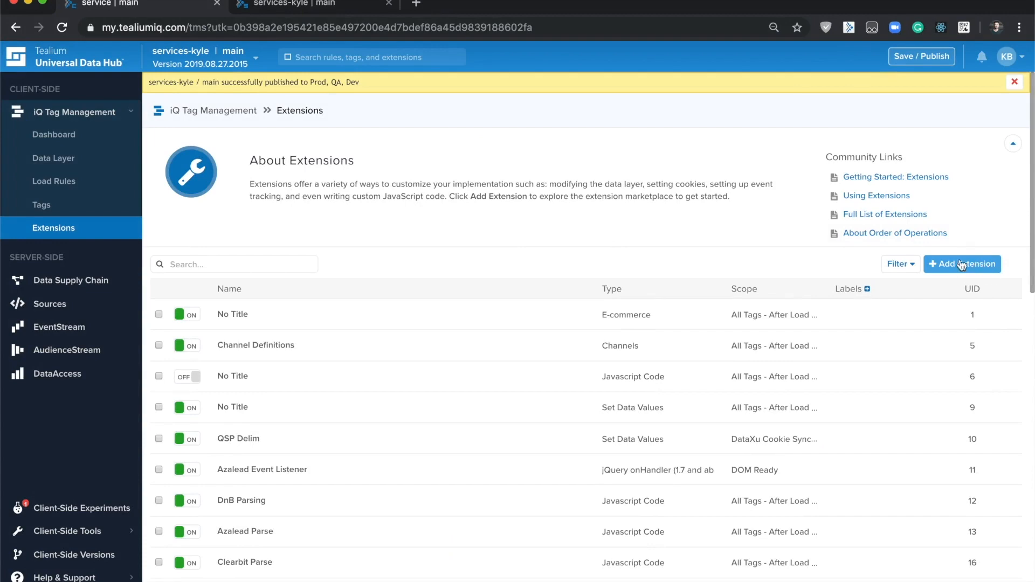
click(962, 264)
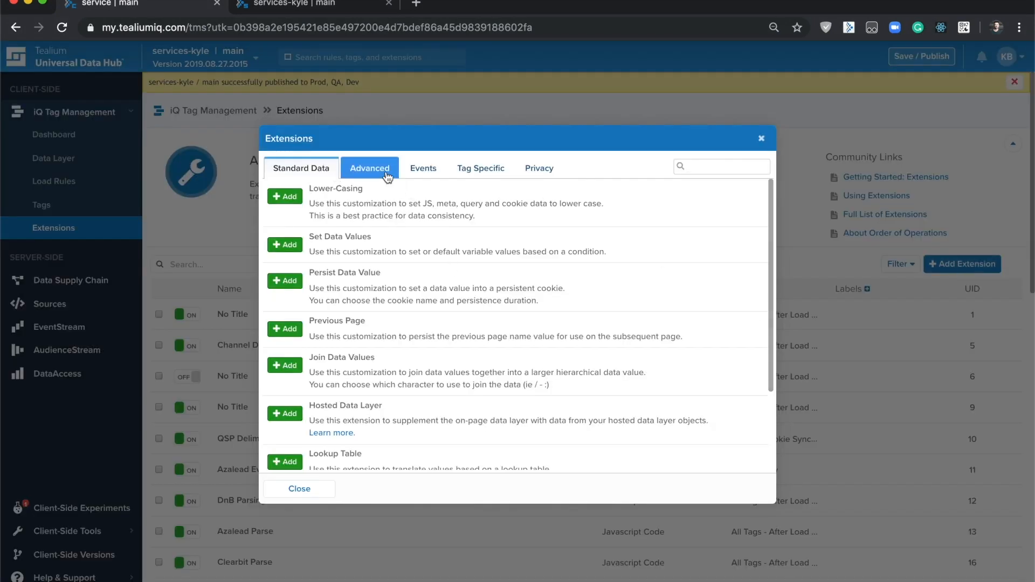
click(370, 168)
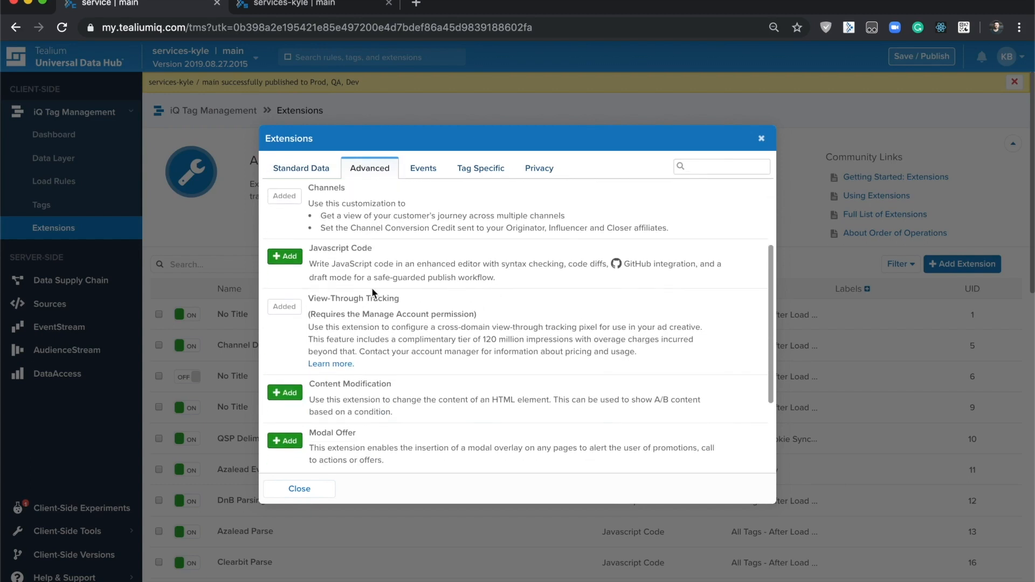
mouse_move(409, 302)
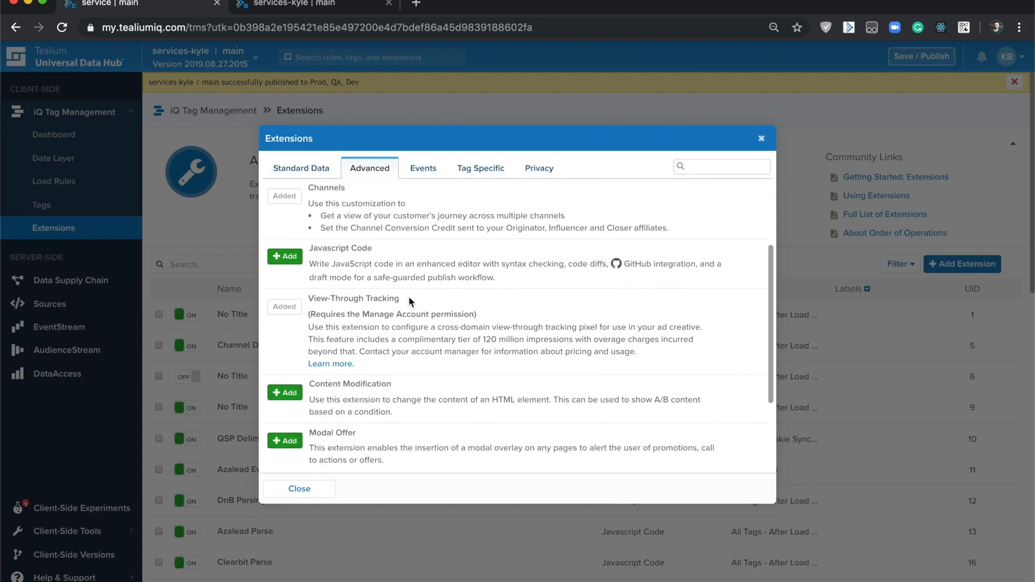
mouse_move(787, 134)
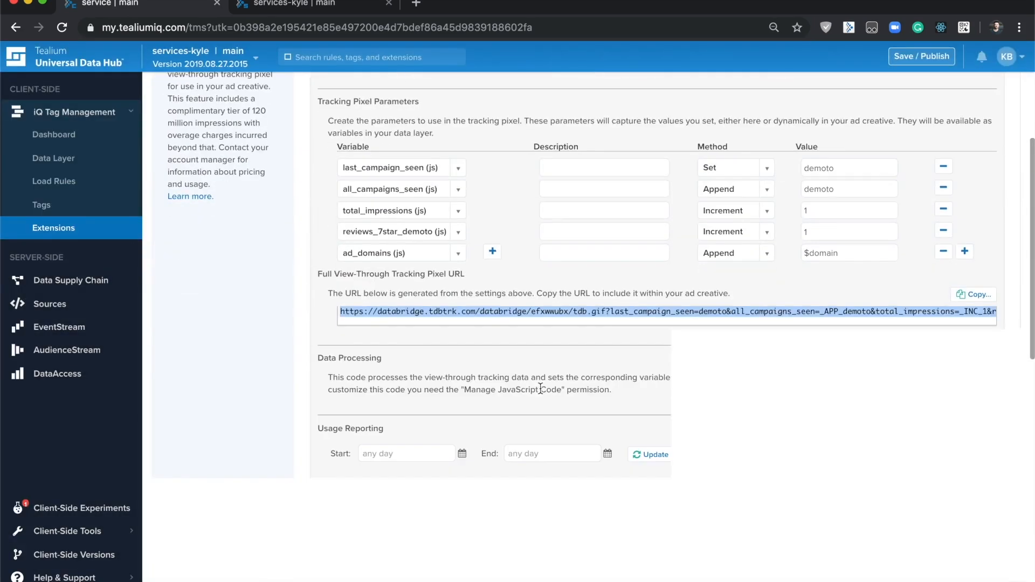
scroll(down, 3)
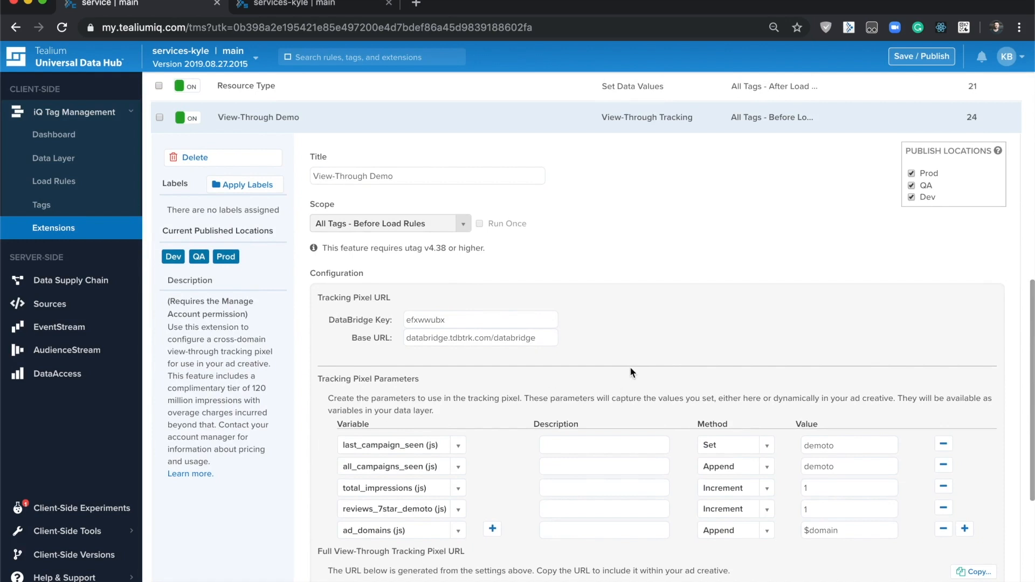
mouse_move(404, 191)
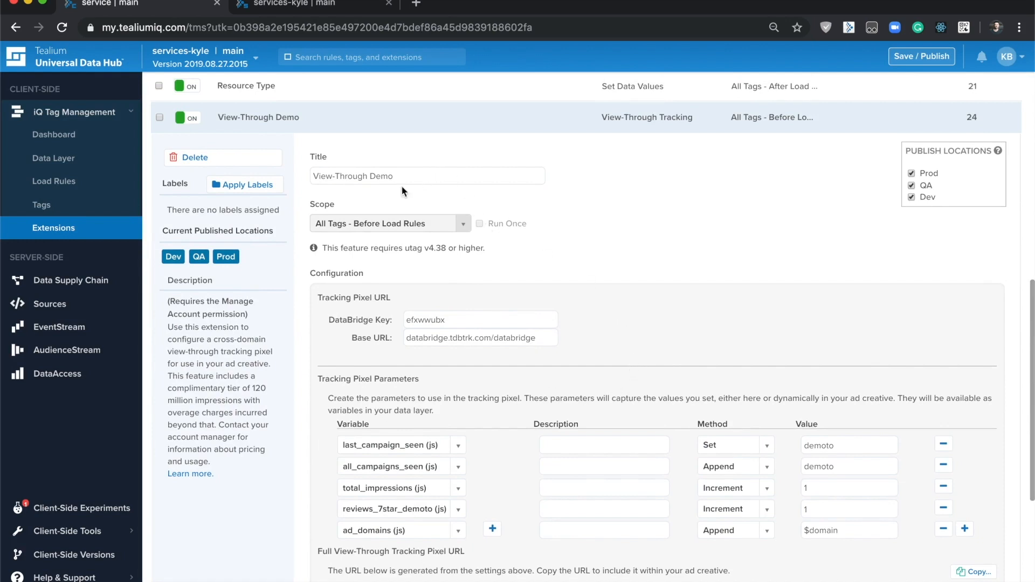
click(427, 175)
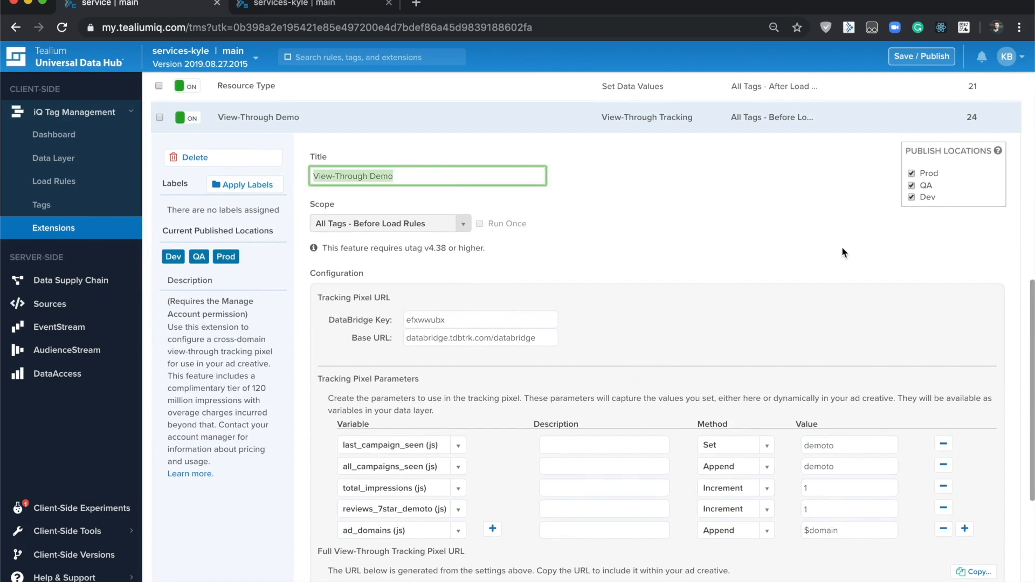
scroll(down, 3)
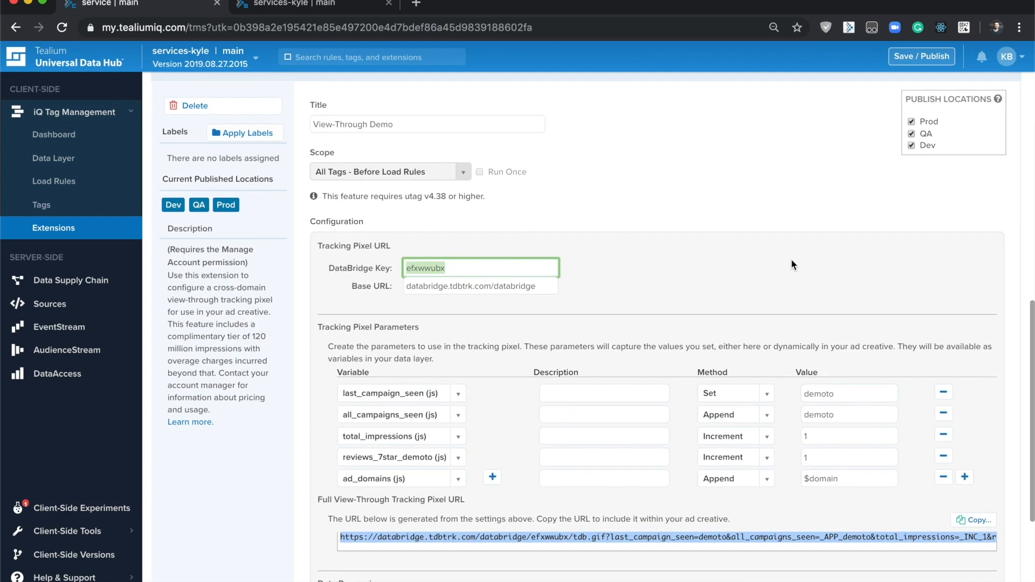
click(479, 286)
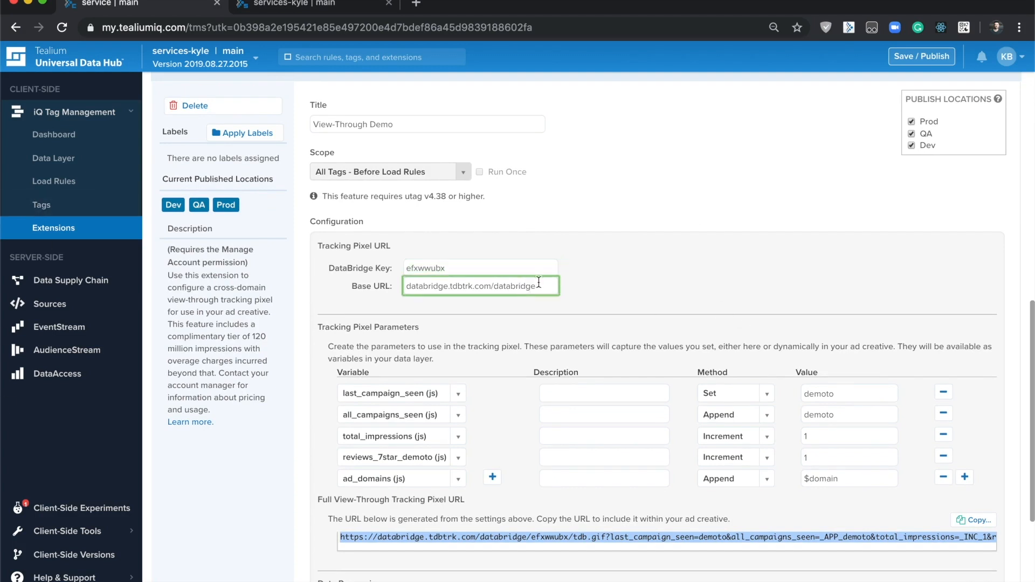
double_click(507, 286)
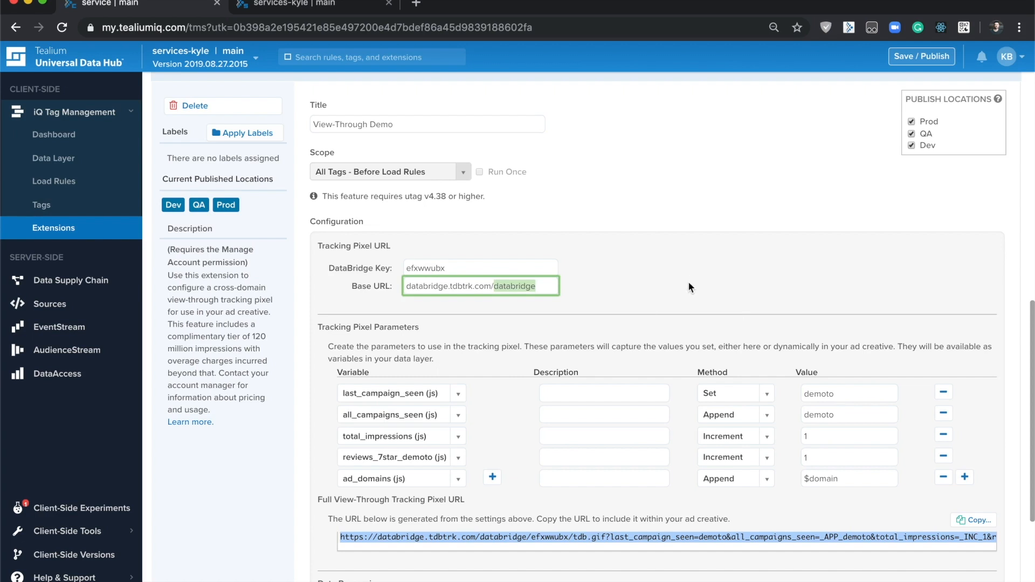
scroll(down, 3)
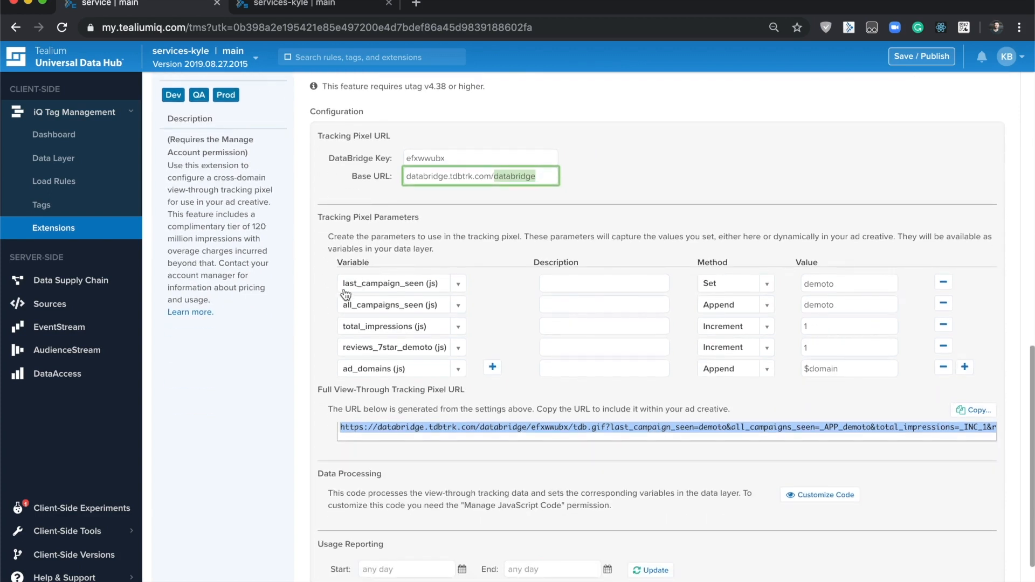
mouse_move(309, 319)
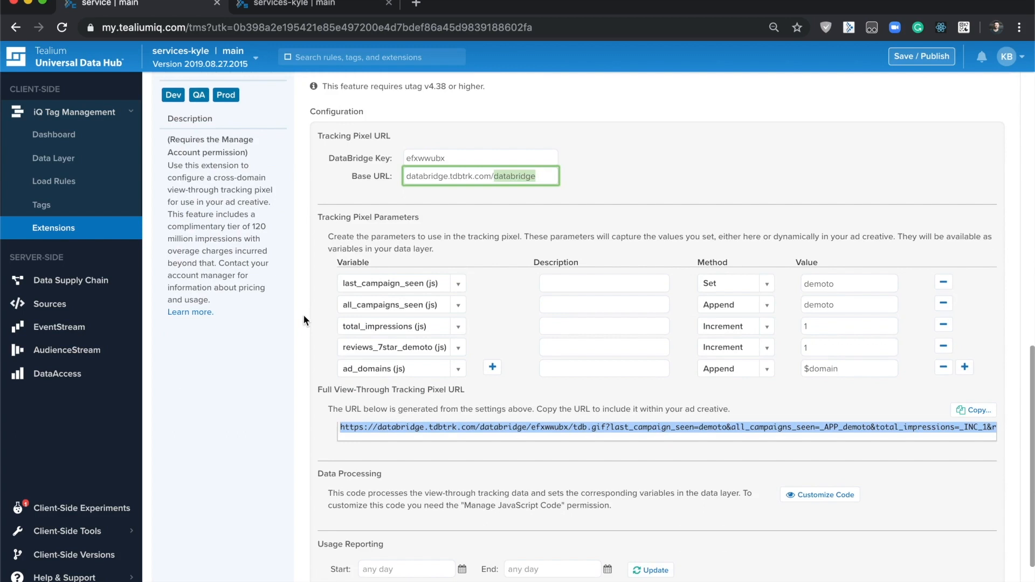
mouse_move(608, 227)
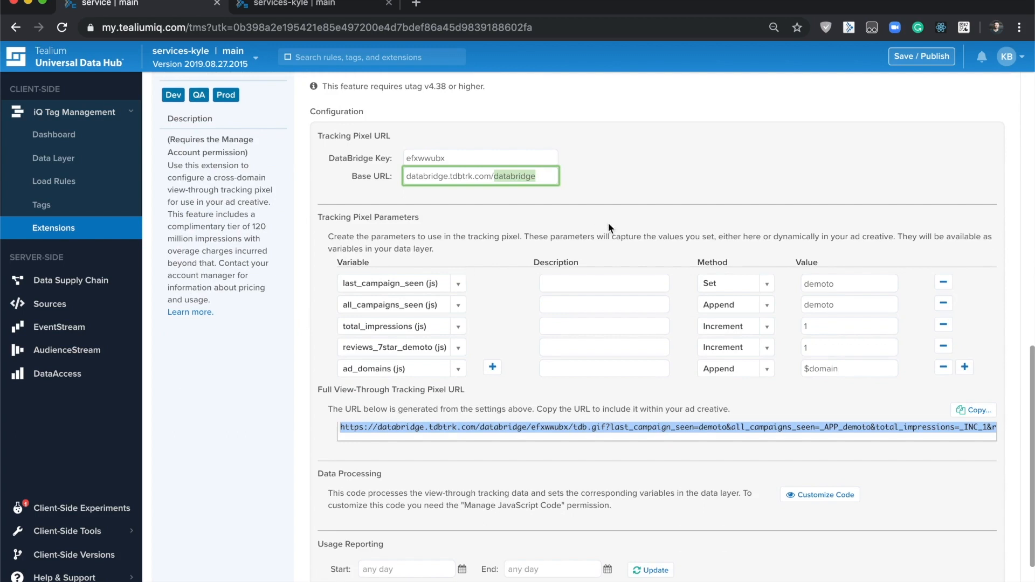
mouse_move(426, 382)
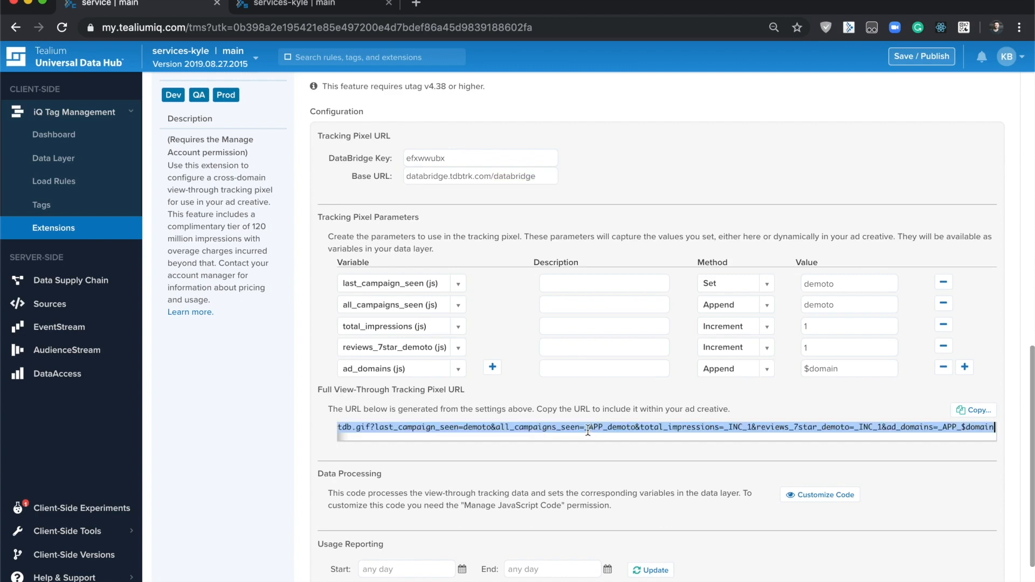
mouse_move(453, 283)
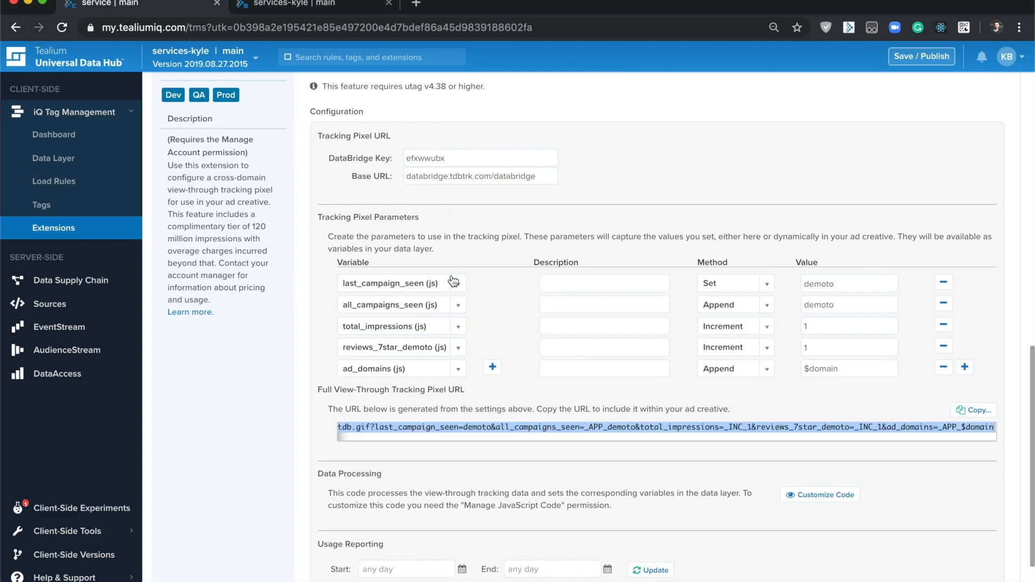
click(396, 283)
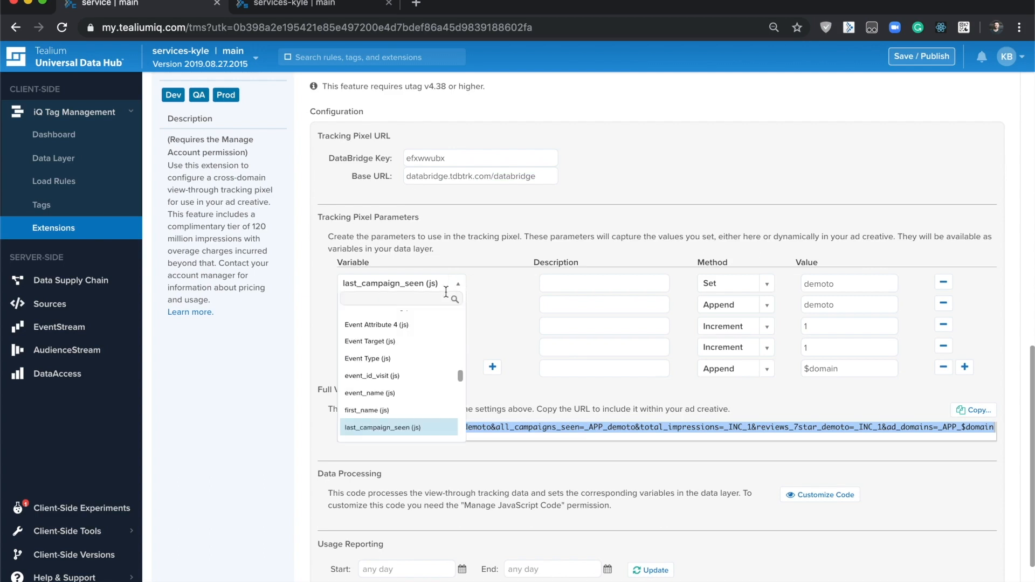
mouse_move(493, 285)
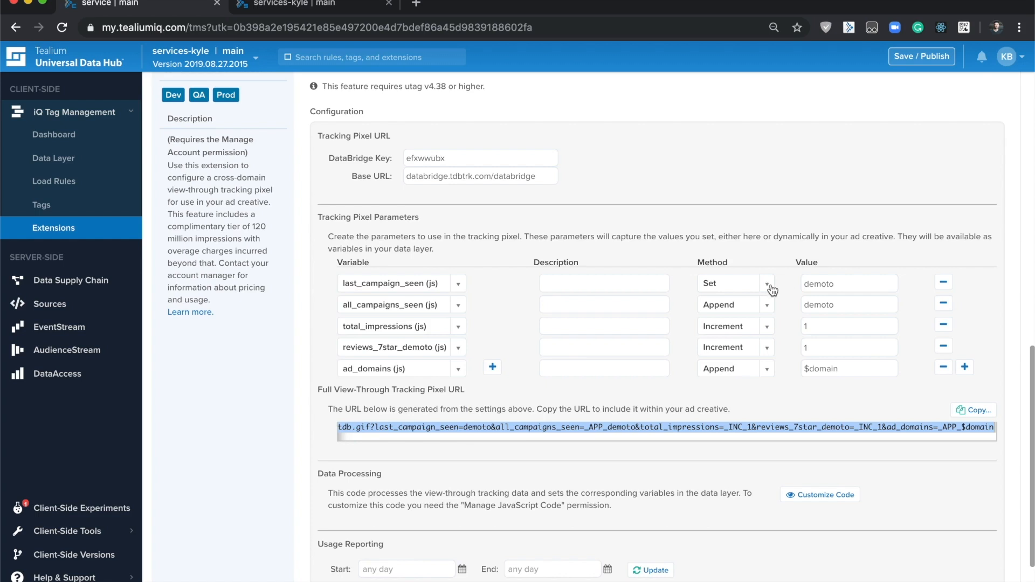
click(766, 283)
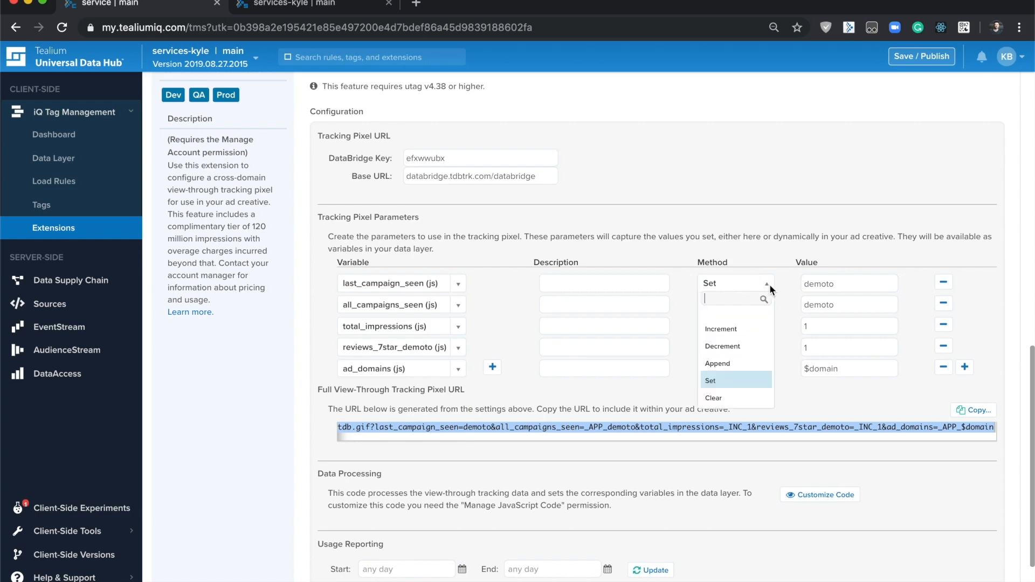
mouse_move(746, 347)
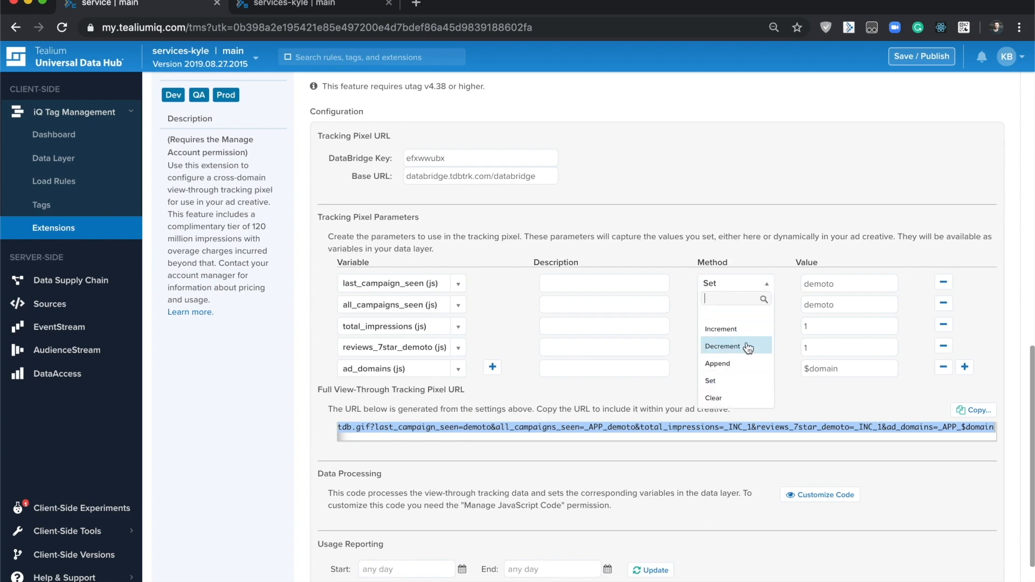
mouse_move(743, 402)
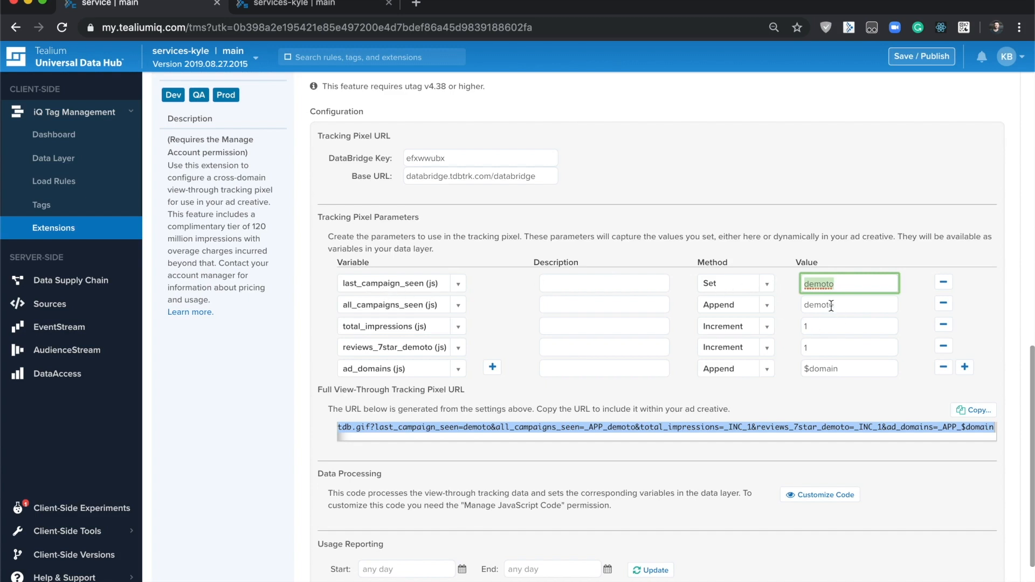
click(848, 304)
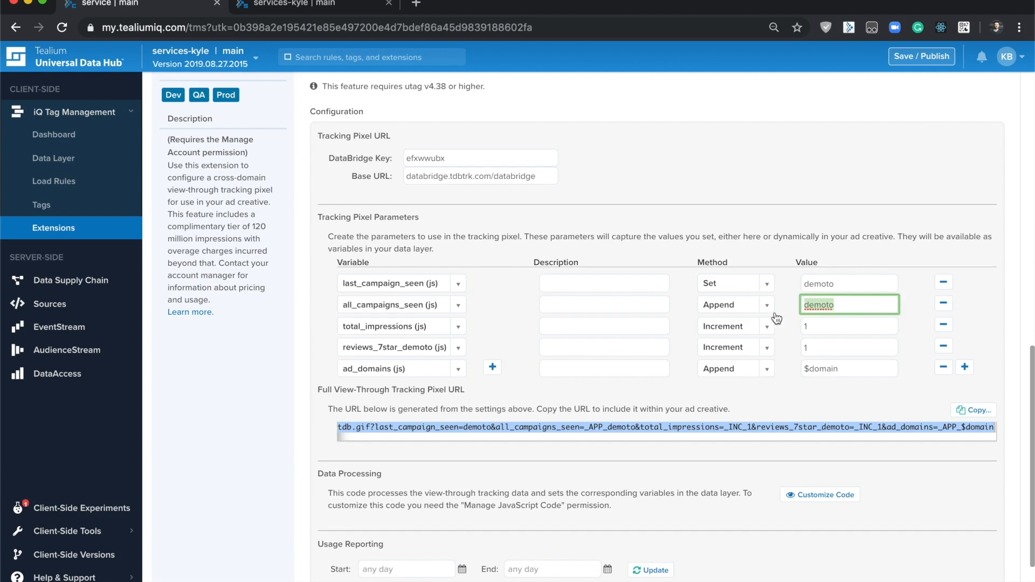
scroll(down, 3)
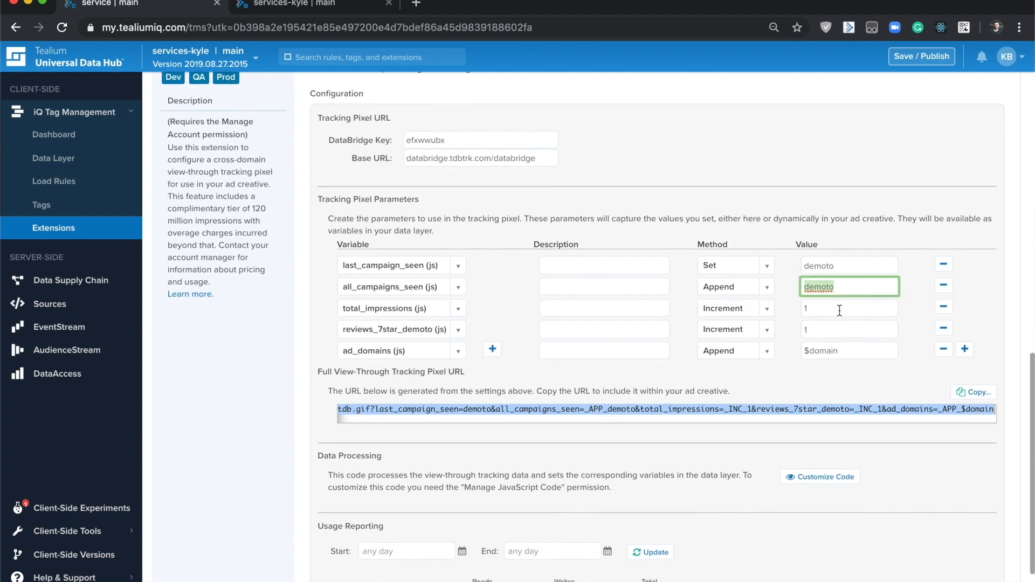
- Review the total_impressions increment value 1 and the ad_domains $domain parameter value
click(848, 311)
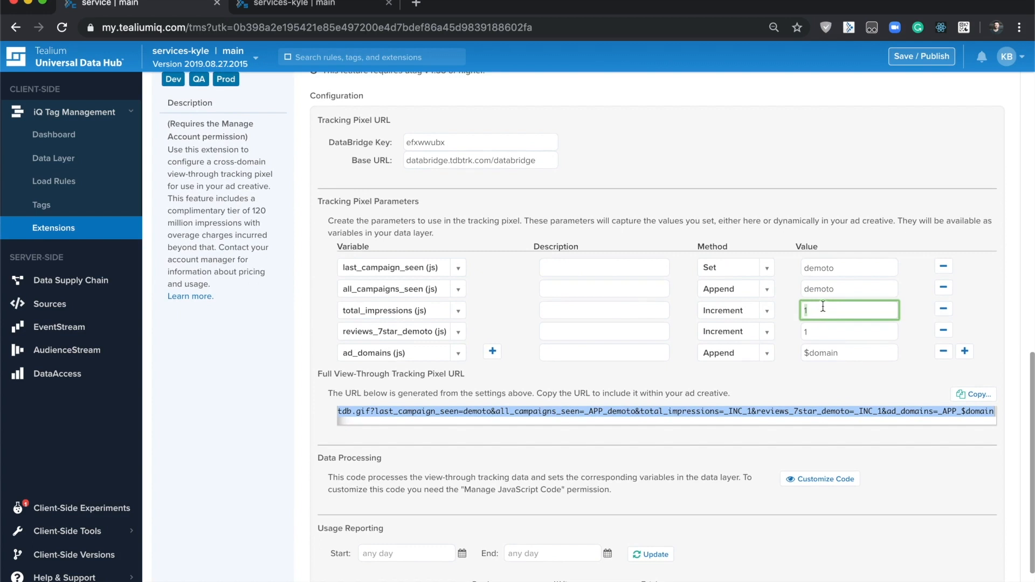
mouse_move(469, 317)
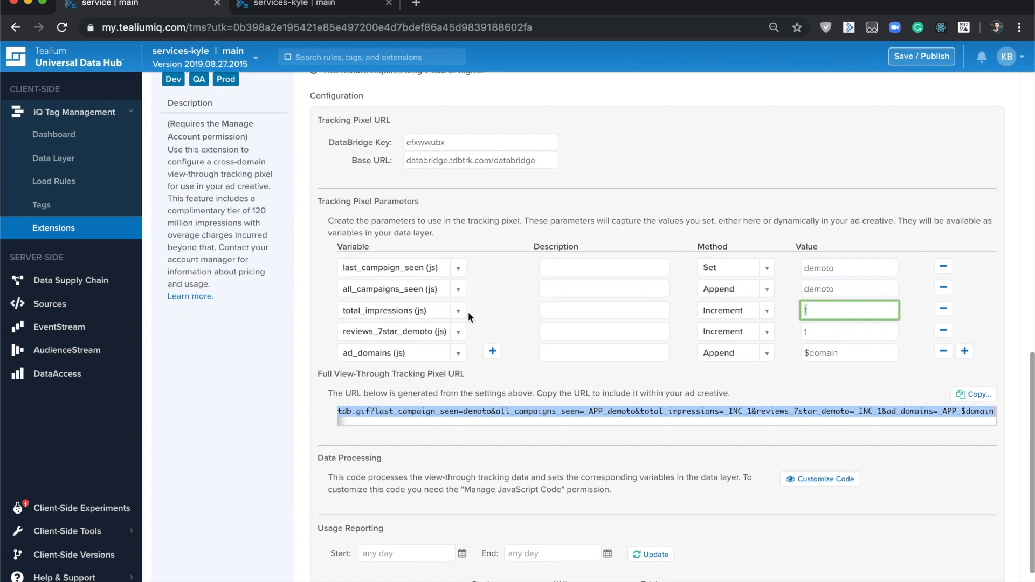
mouse_move(418, 319)
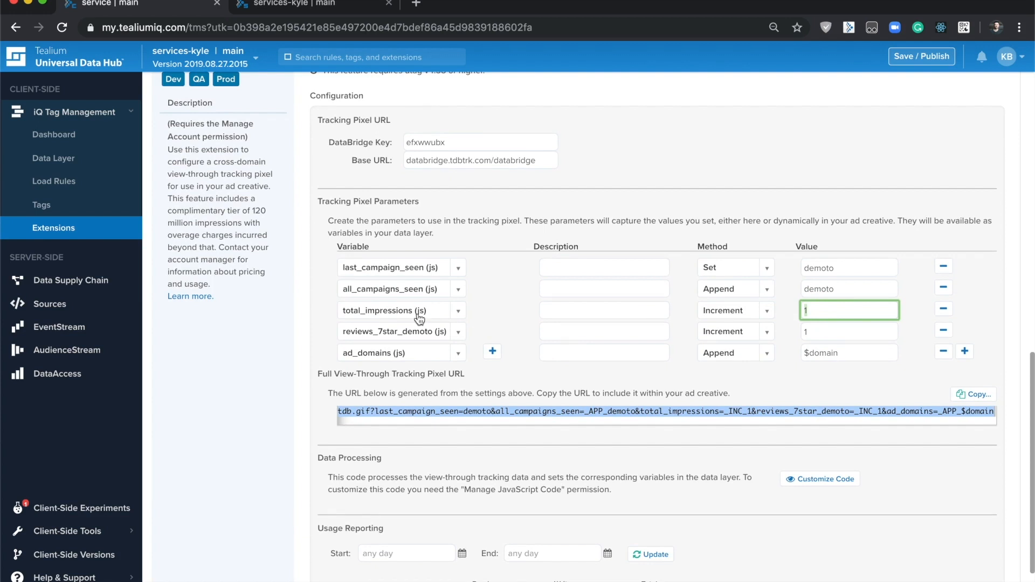
mouse_move(641, 349)
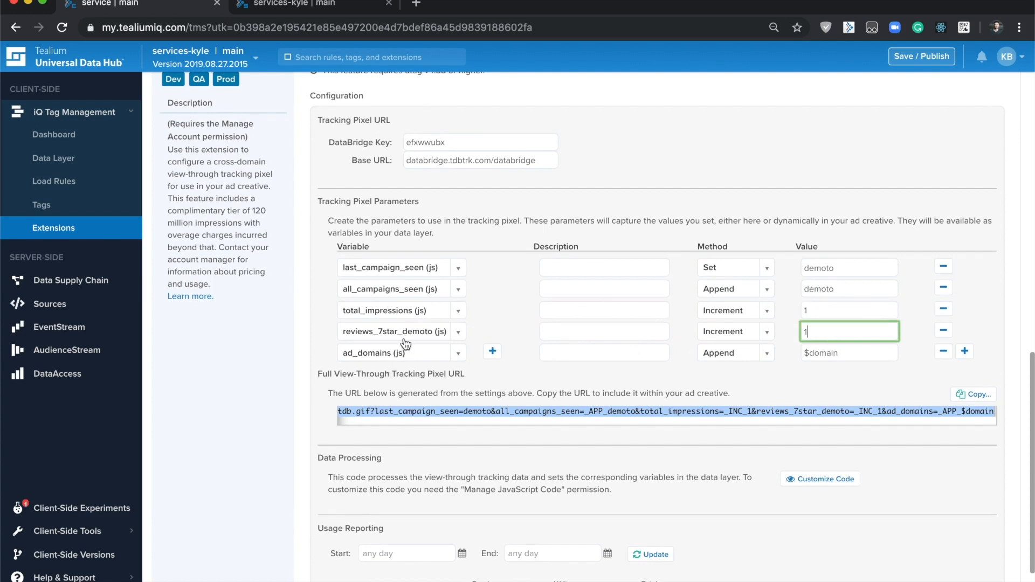
mouse_move(394, 345)
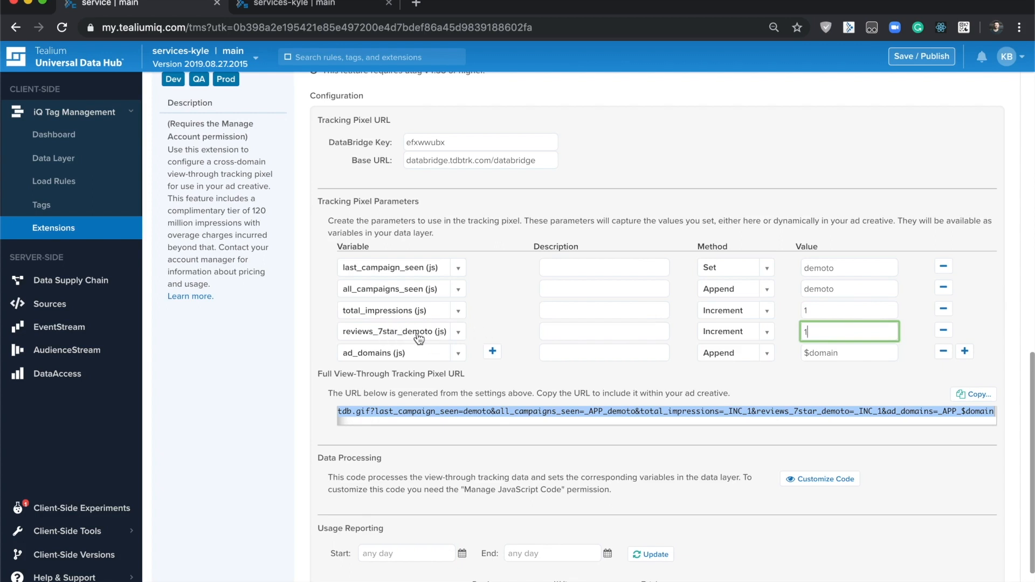
mouse_move(774, 368)
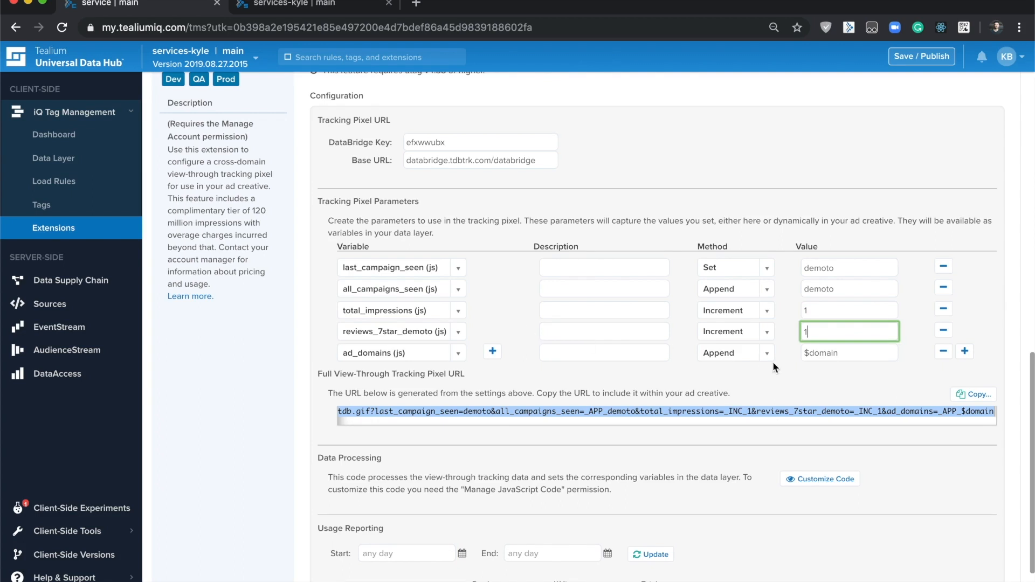
scroll(down, 3)
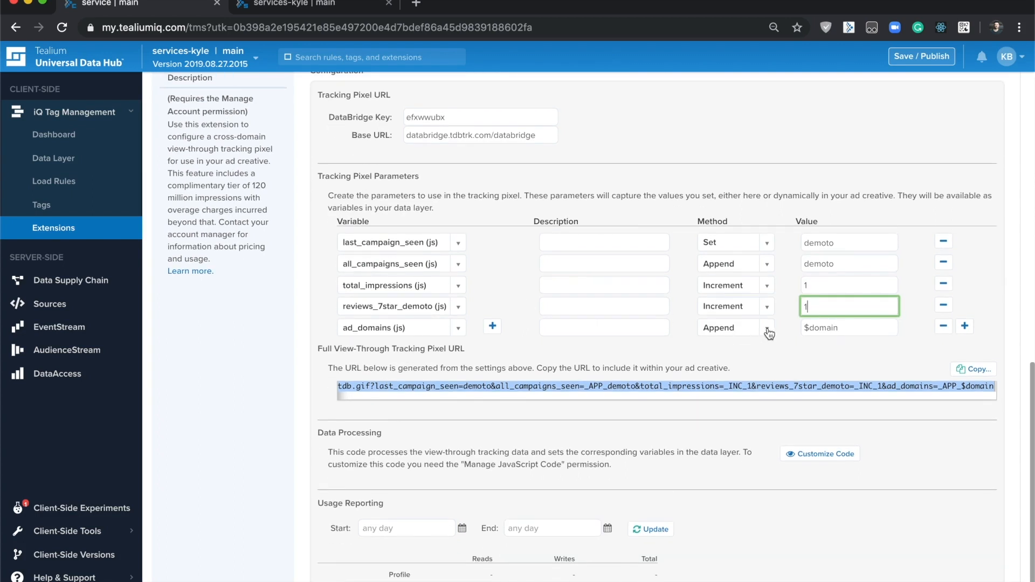
mouse_move(767, 333)
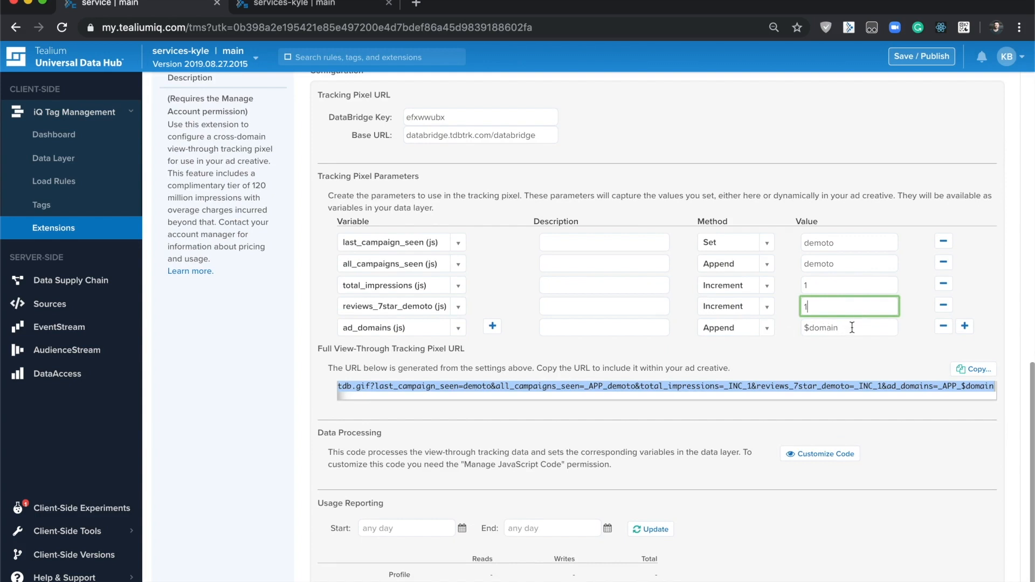
click(848, 328)
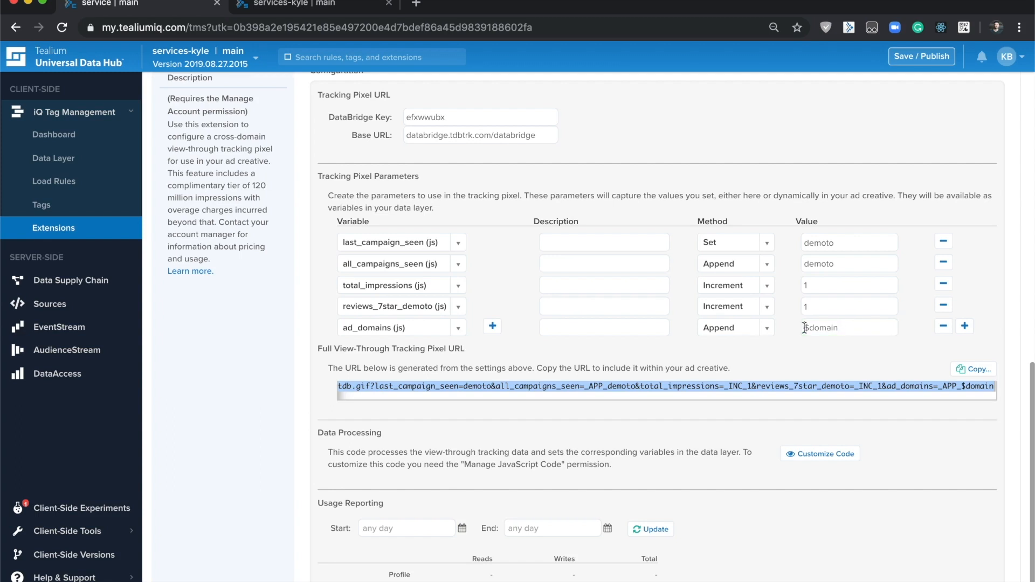
click(848, 327)
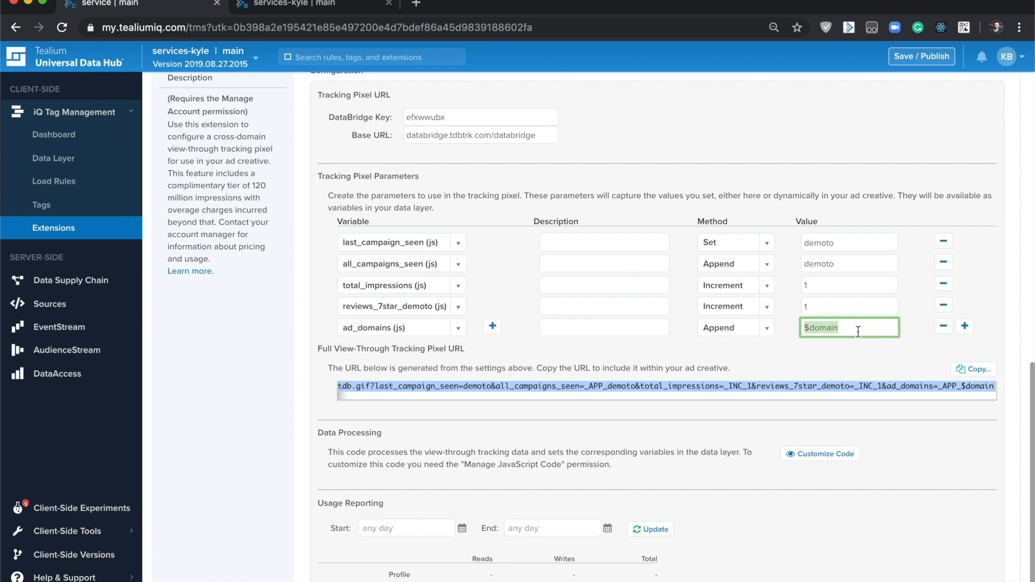
- Reveal the Data Processing handler JavaScript via Customize Code
scroll(down, 3)
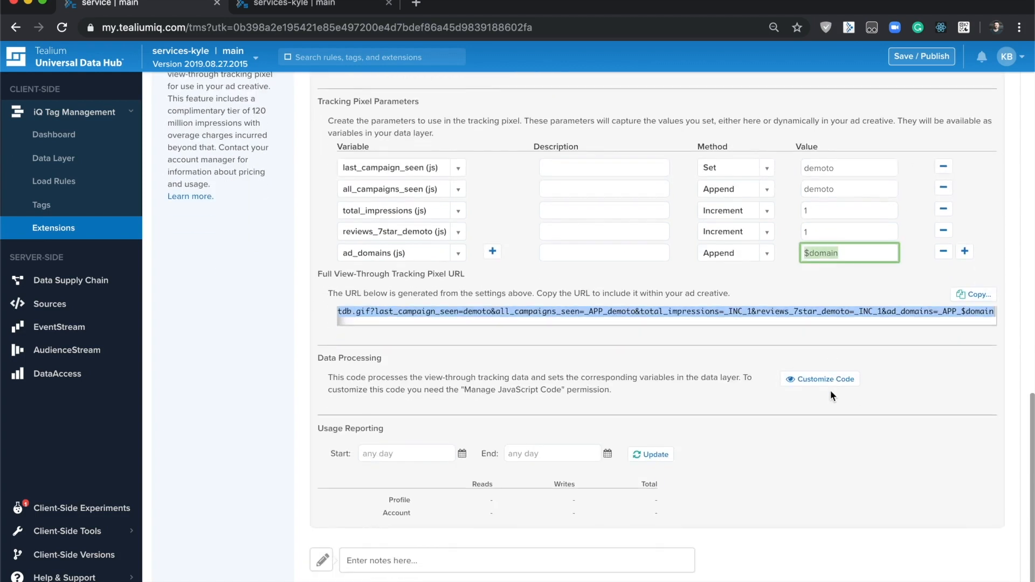
mouse_move(815, 393)
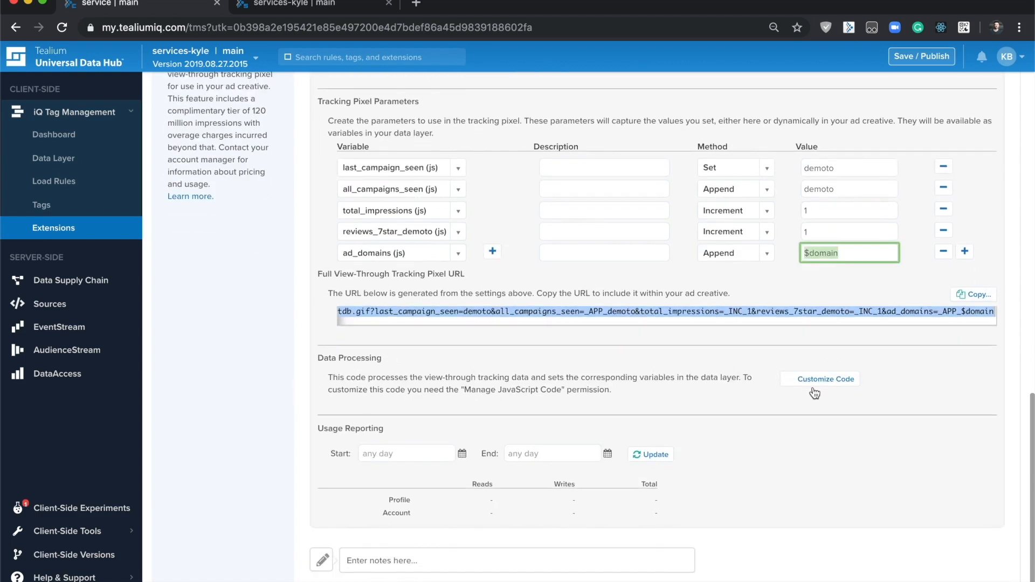
click(826, 378)
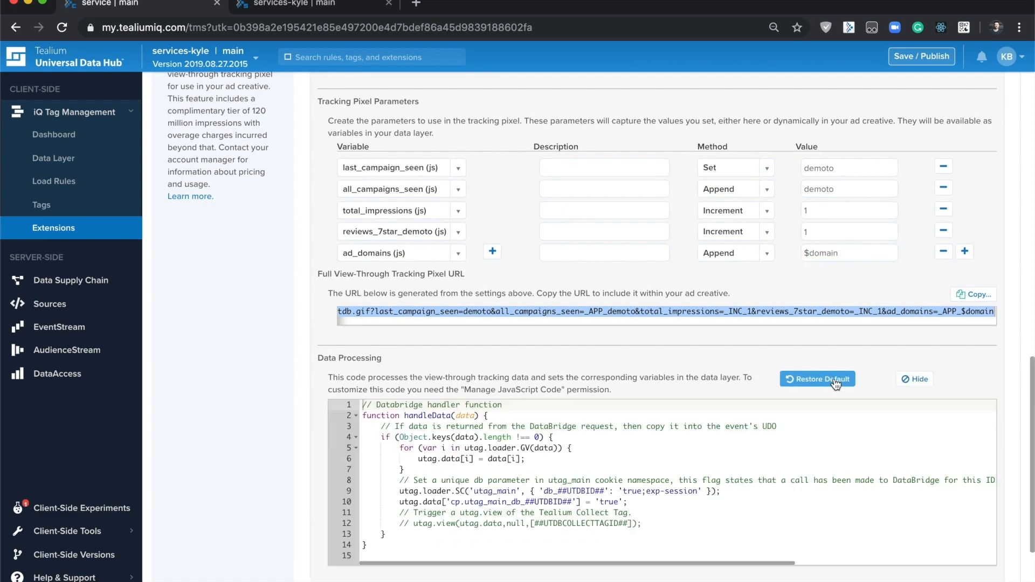
mouse_move(891, 376)
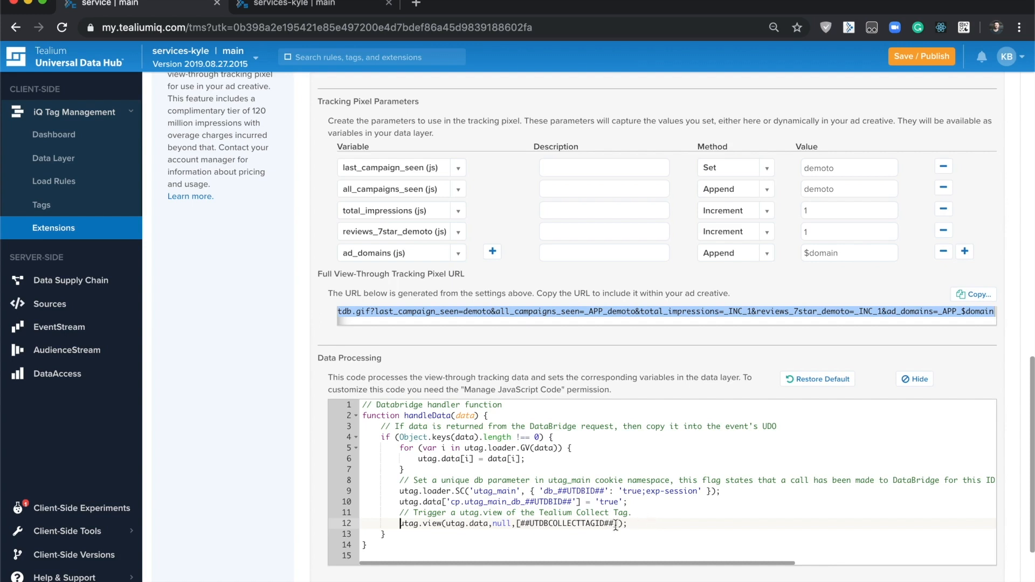
- Review the handleData function, then collapse the Data Processing code editor
scroll(down, 3)
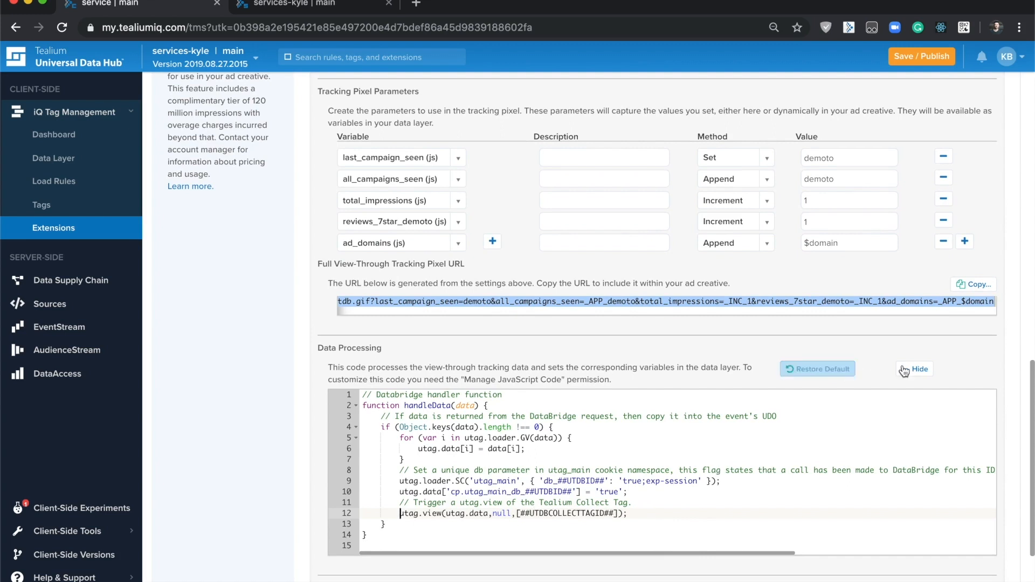
click(916, 369)
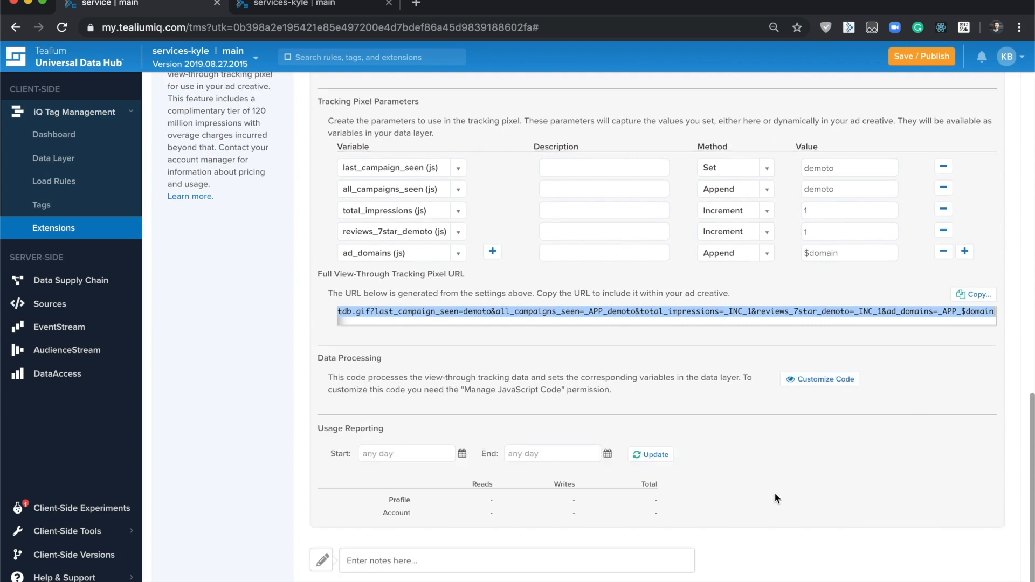
mouse_move(739, 525)
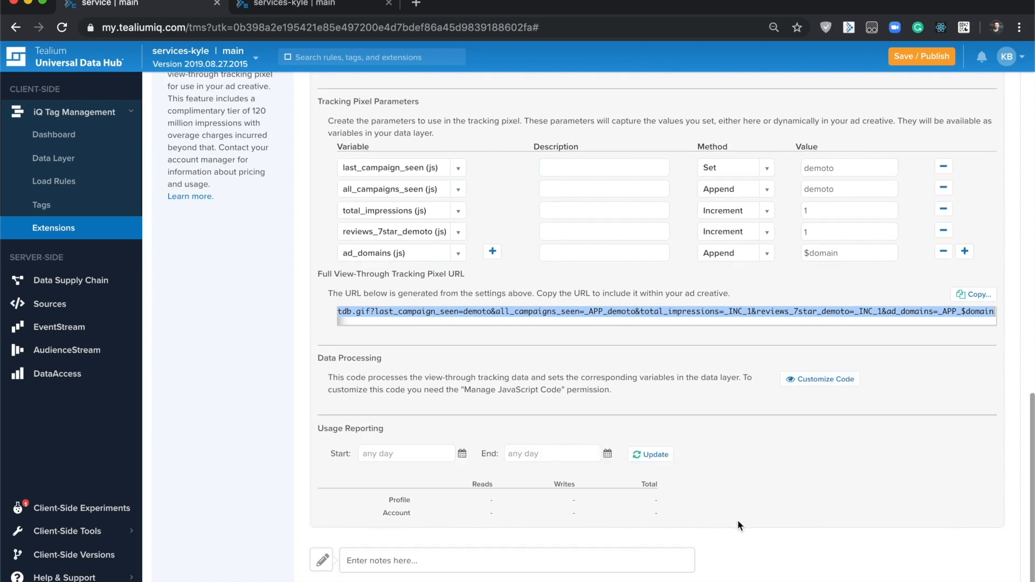
mouse_move(482, 489)
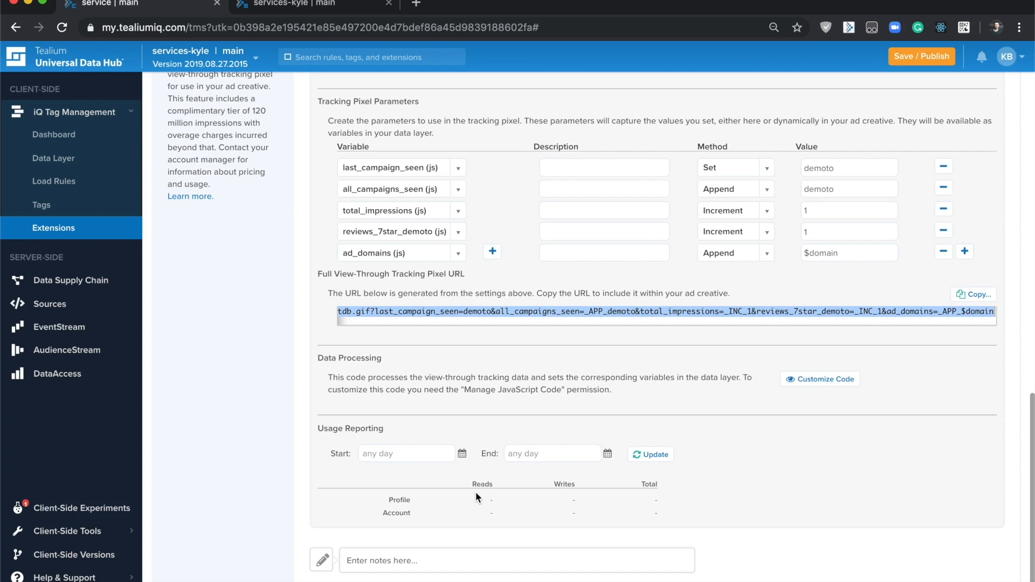
mouse_move(730, 506)
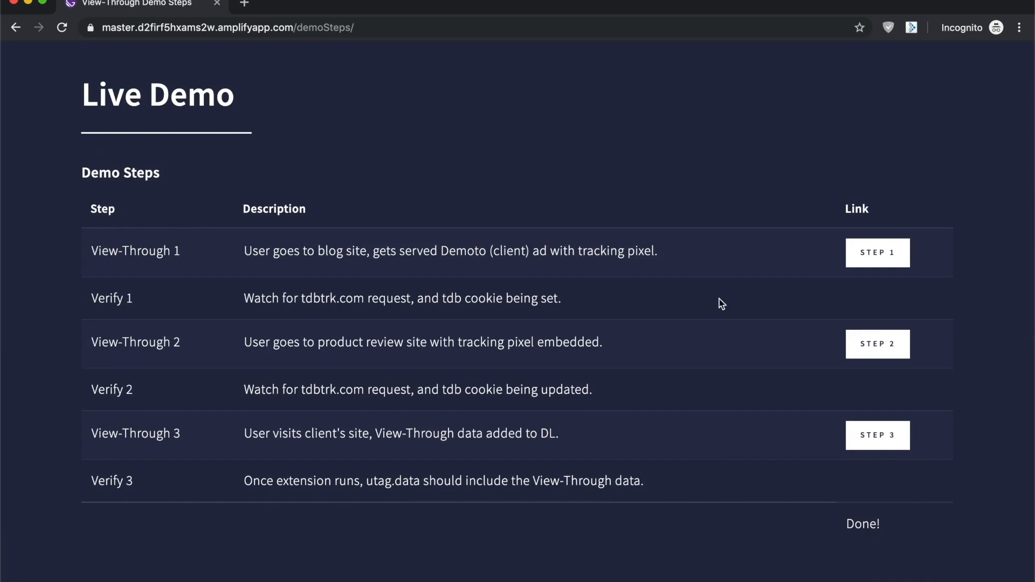
- Open the Step 1 TrekTimes blog in a new tab and scroll to the Demoto sponsor ad
right_click(877, 252)
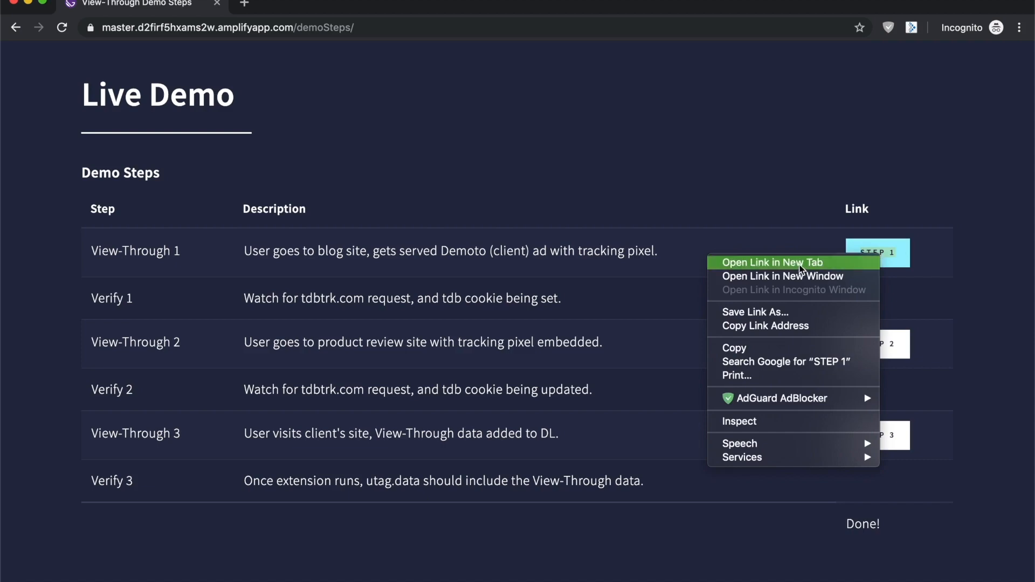
click(771, 261)
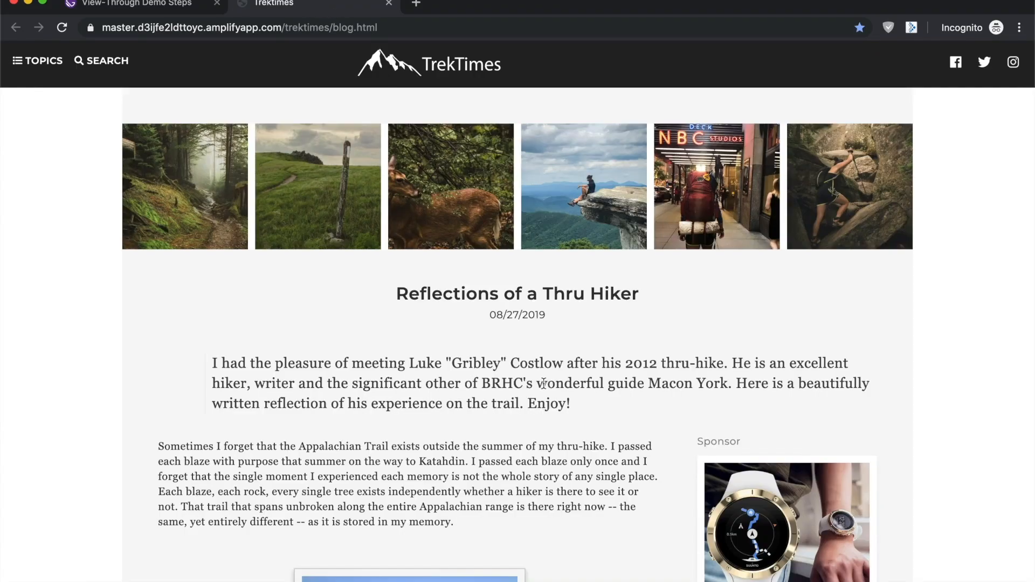
mouse_move(542, 382)
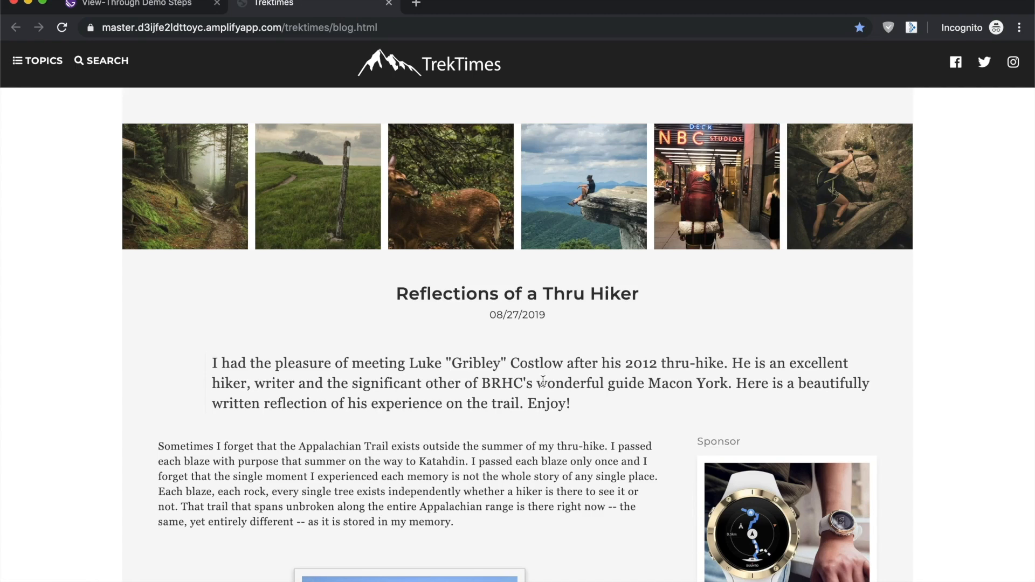
mouse_move(581, 418)
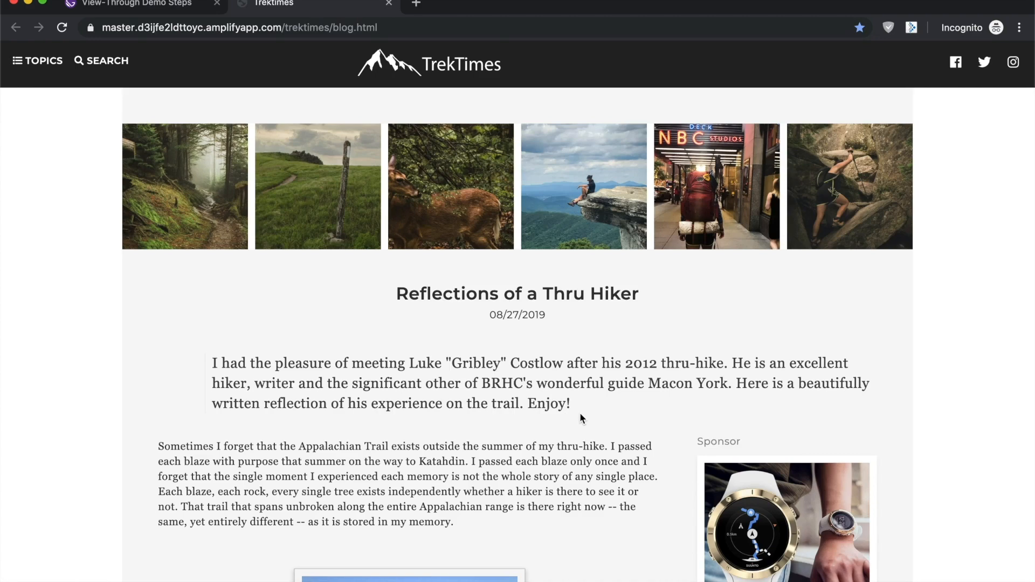
scroll(down, 3)
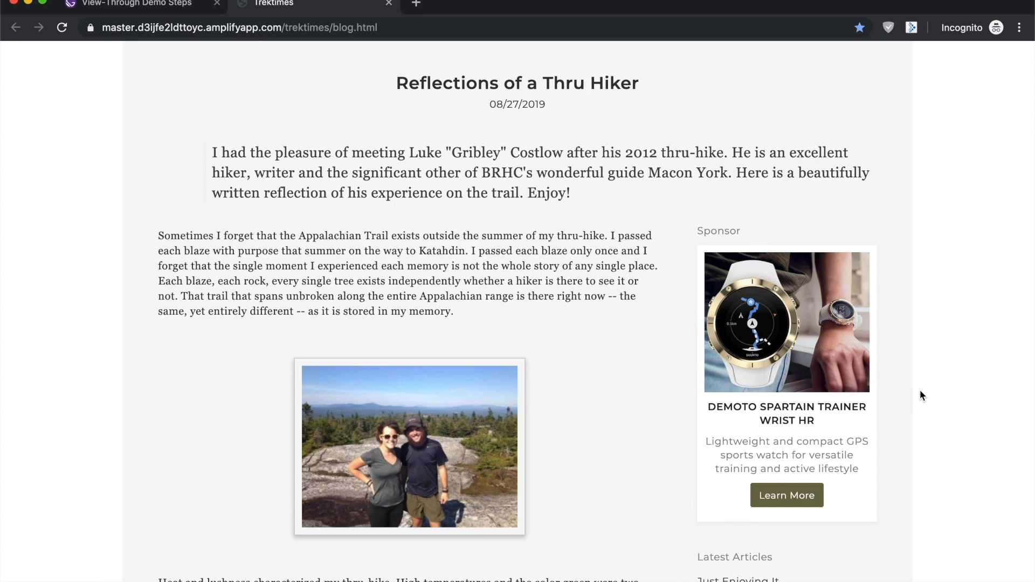
- Inspect the site's cookies in DevTools to find the tdb cookie from databridge.tdbtrk.com
key(F12)
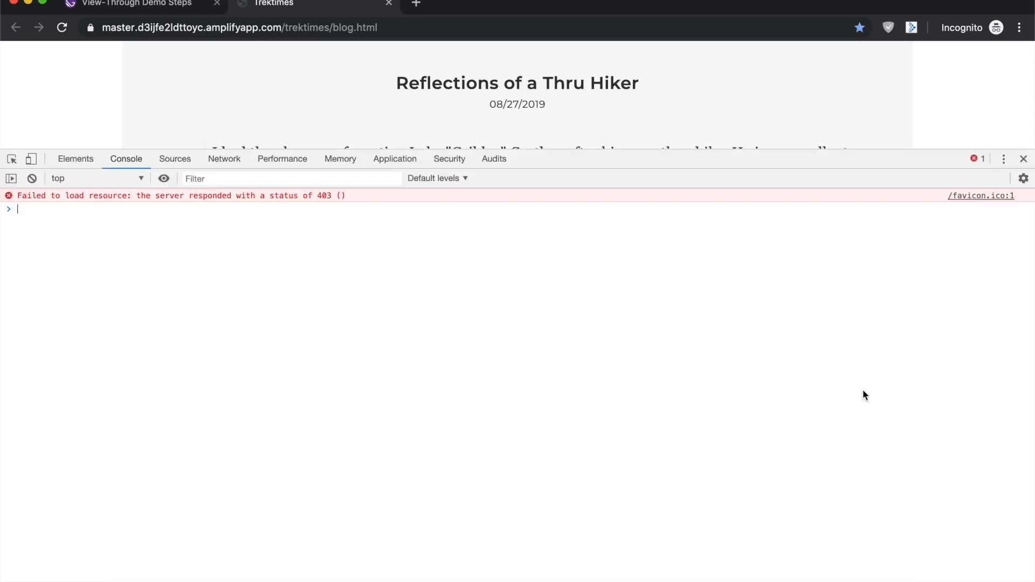
click(395, 158)
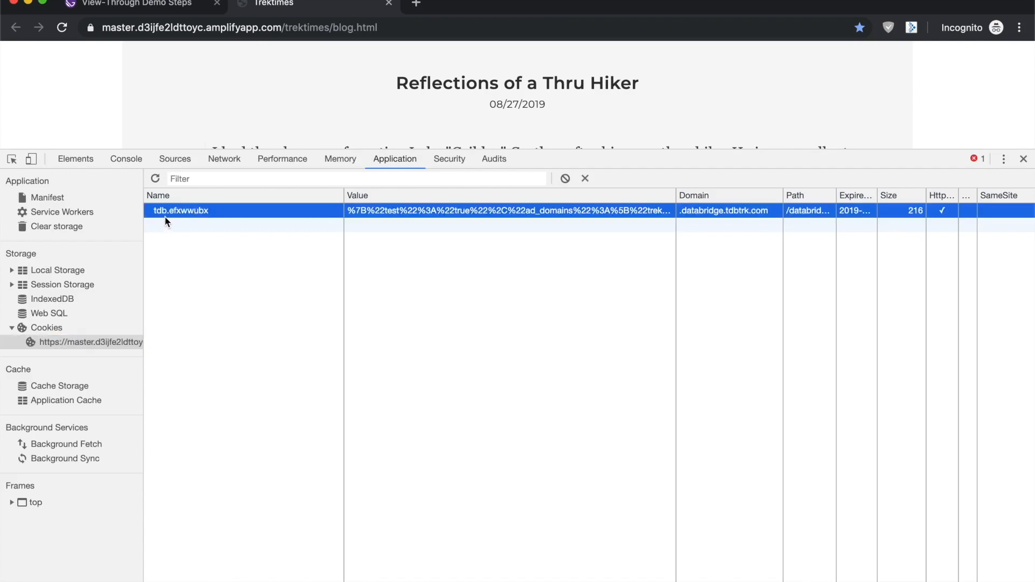
mouse_move(278, 384)
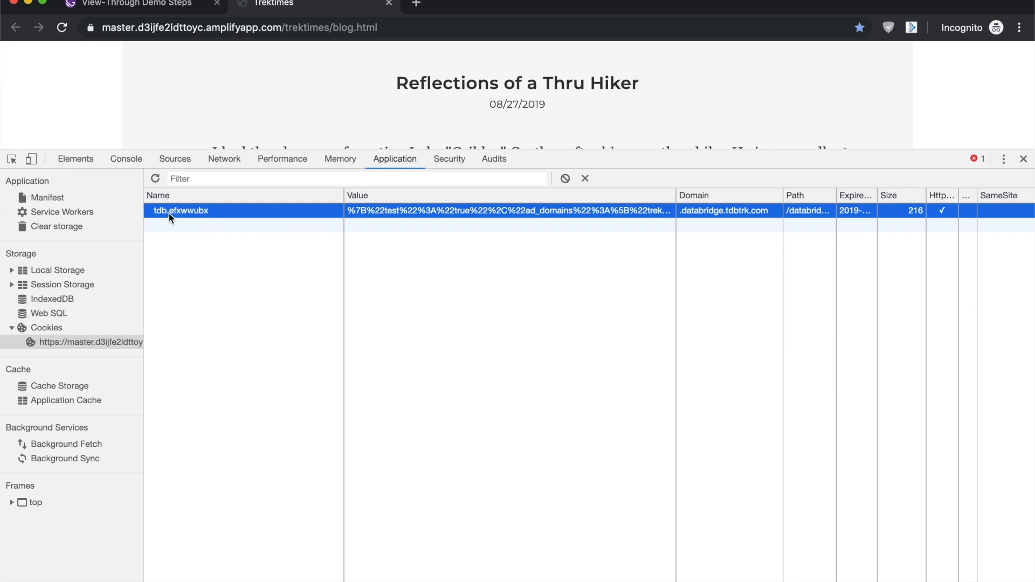
mouse_move(349, 217)
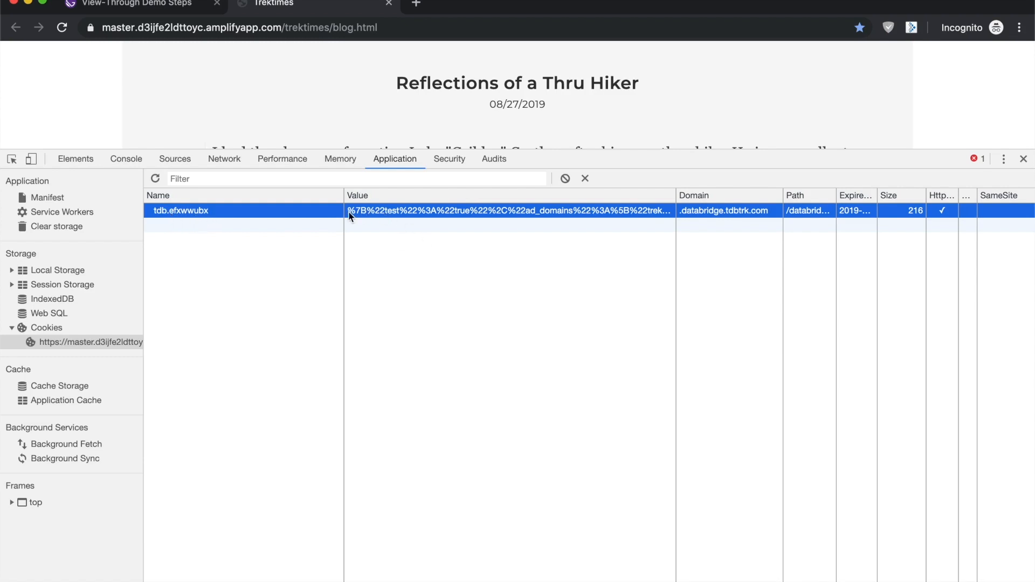
mouse_move(621, 220)
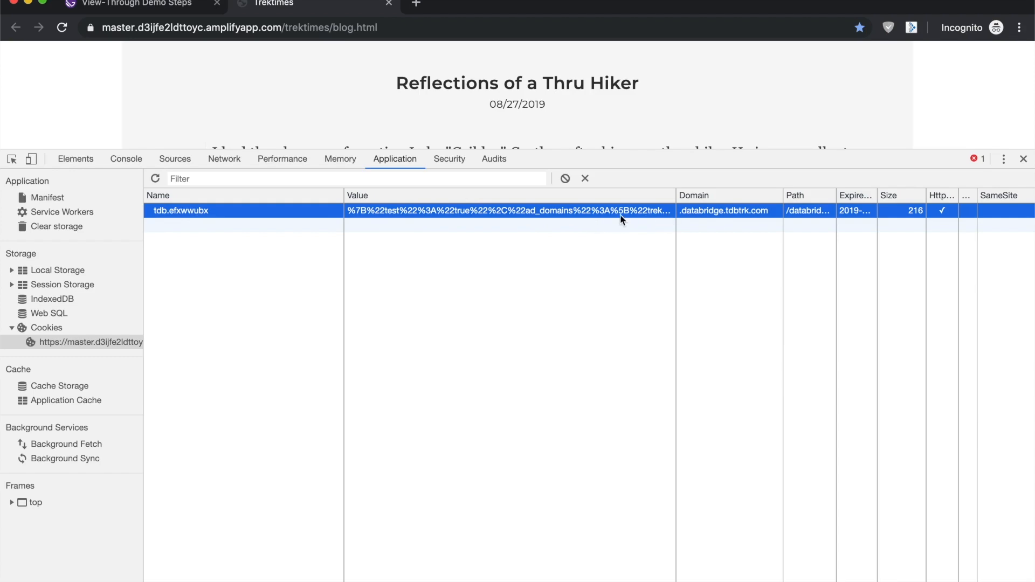
mouse_move(750, 159)
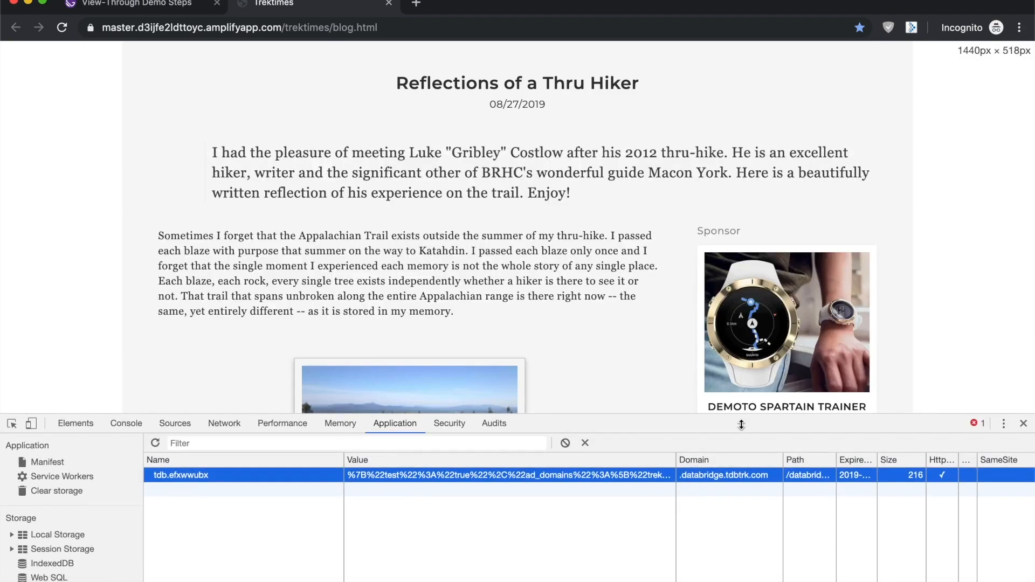
- Recheck the Tracking Pixel Parameters in Tealium, then return to the Live Demo steps page
click(310, 5)
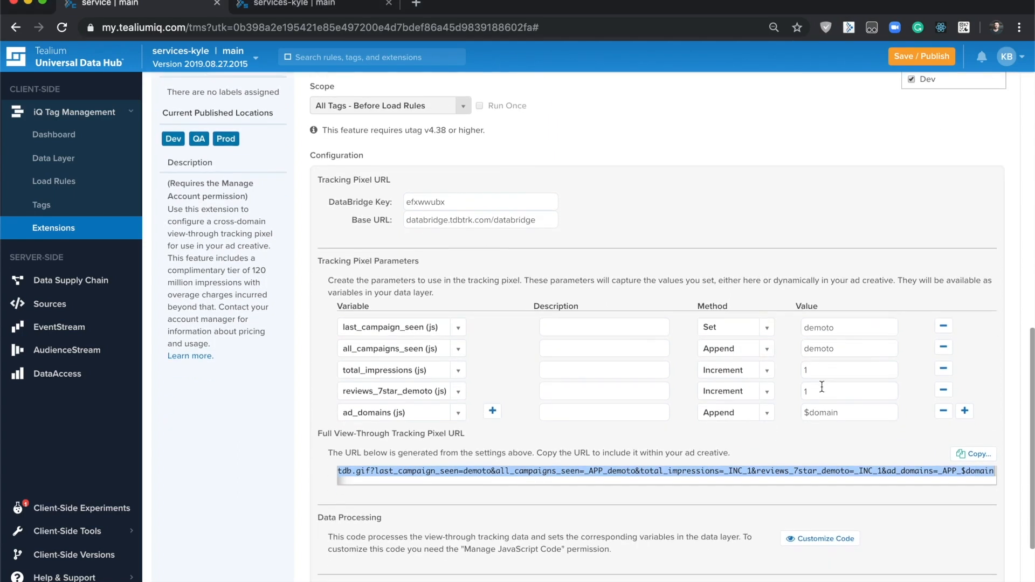
mouse_move(409, 336)
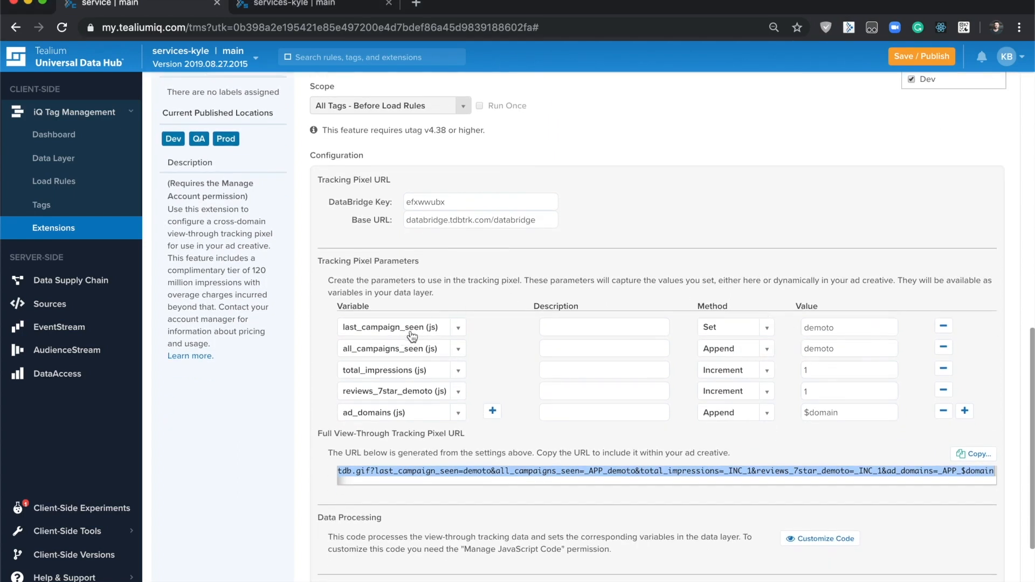
mouse_move(551, 431)
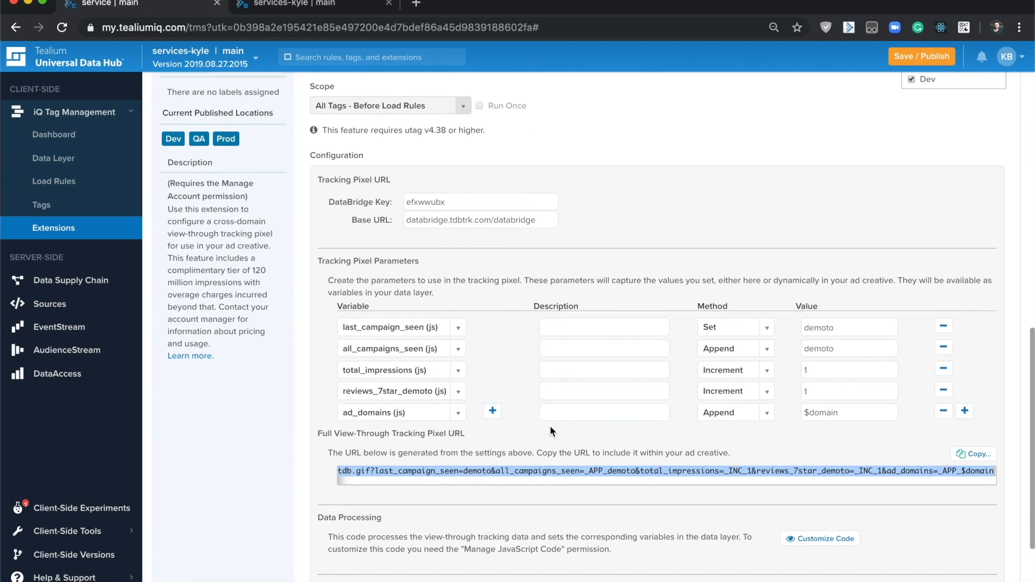
click(310, 5)
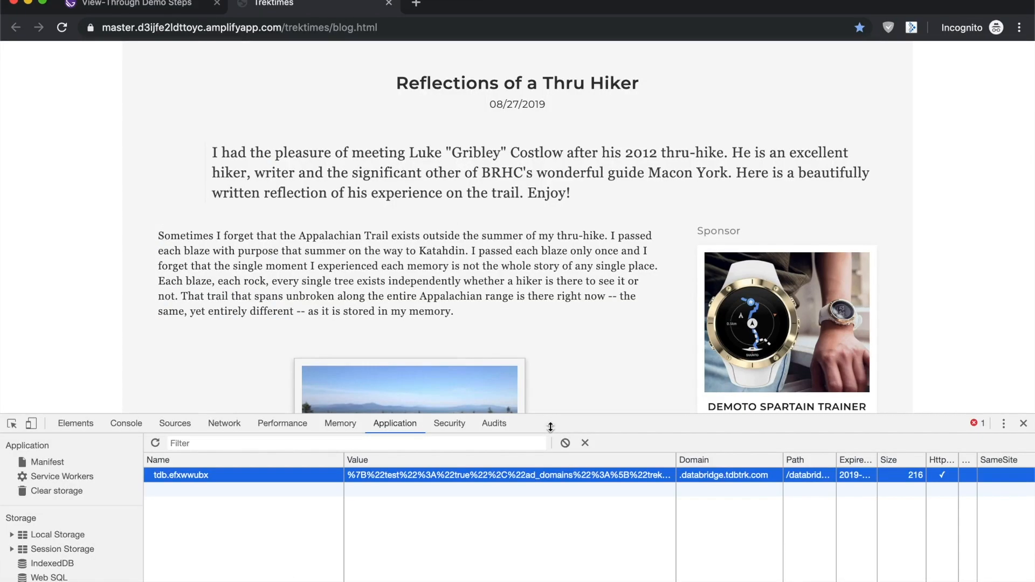
click(132, 6)
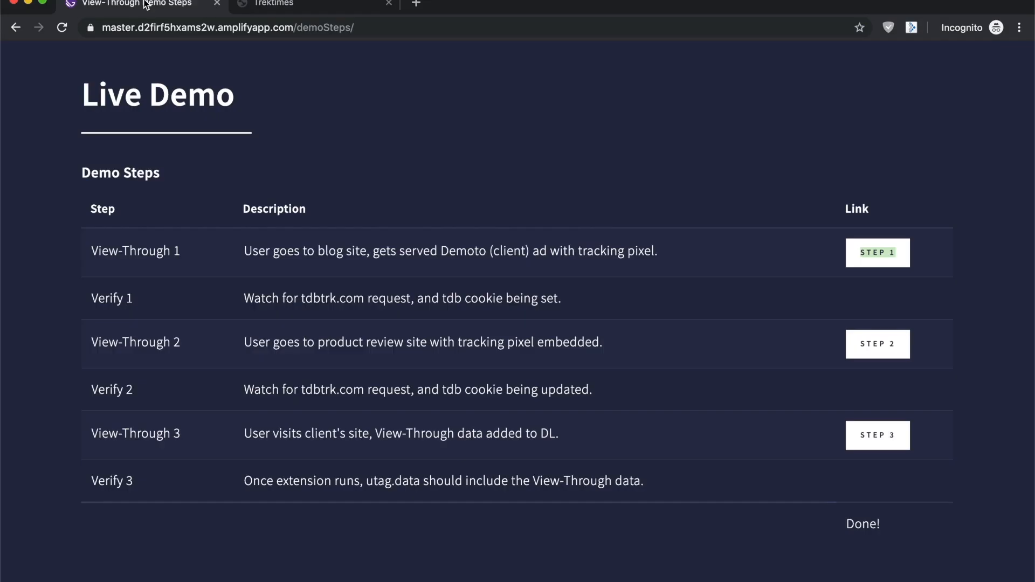
mouse_move(980, 386)
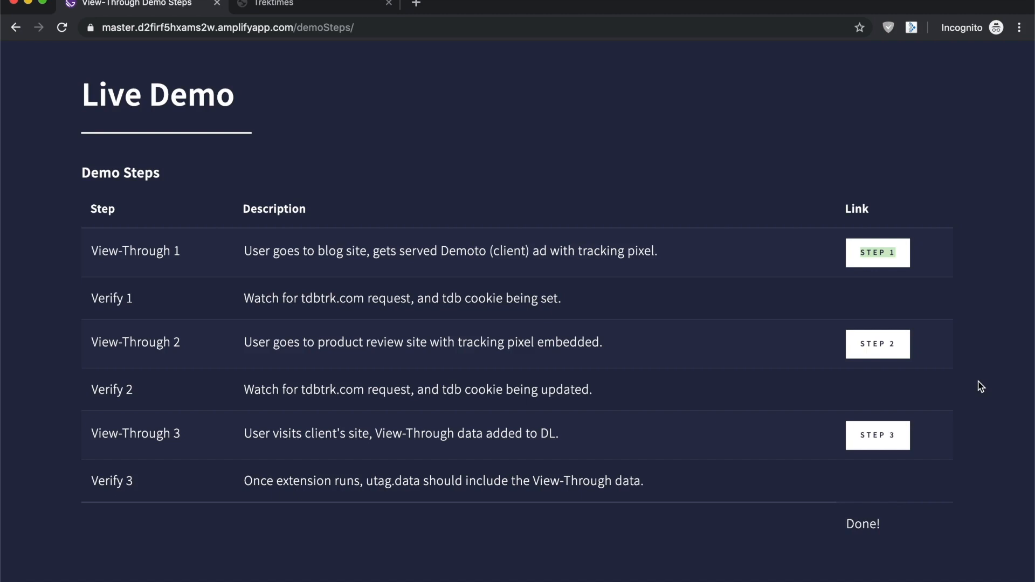
- Open the Step 2 SevenStar watch review site in a new tab and scroll through it
right_click(878, 344)
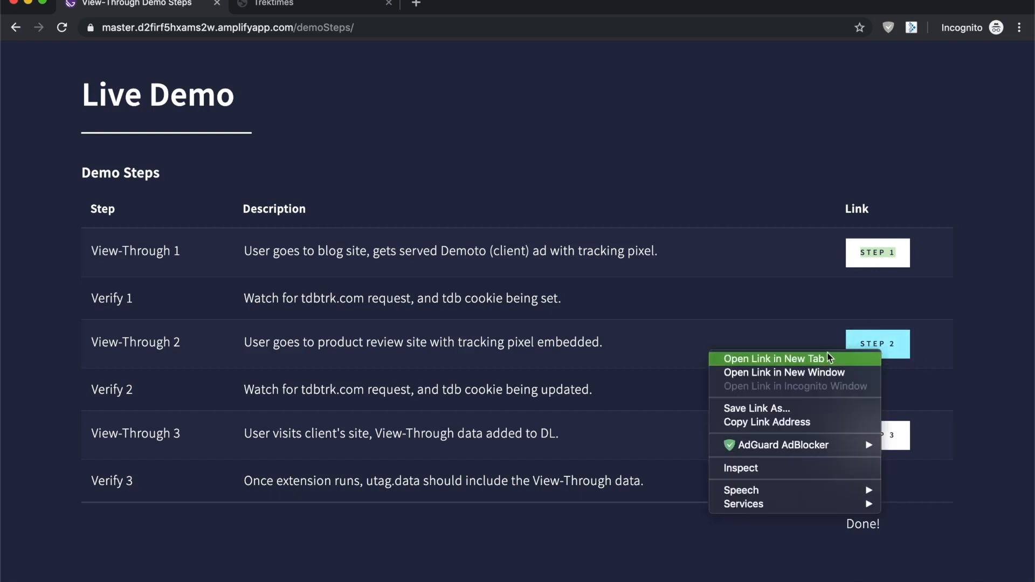
click(772, 358)
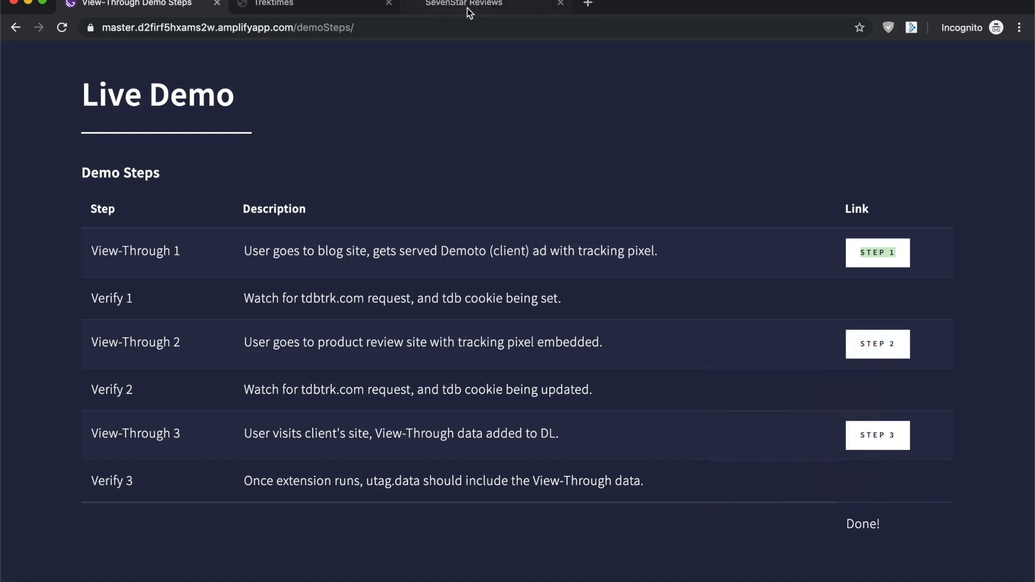
click(463, 4)
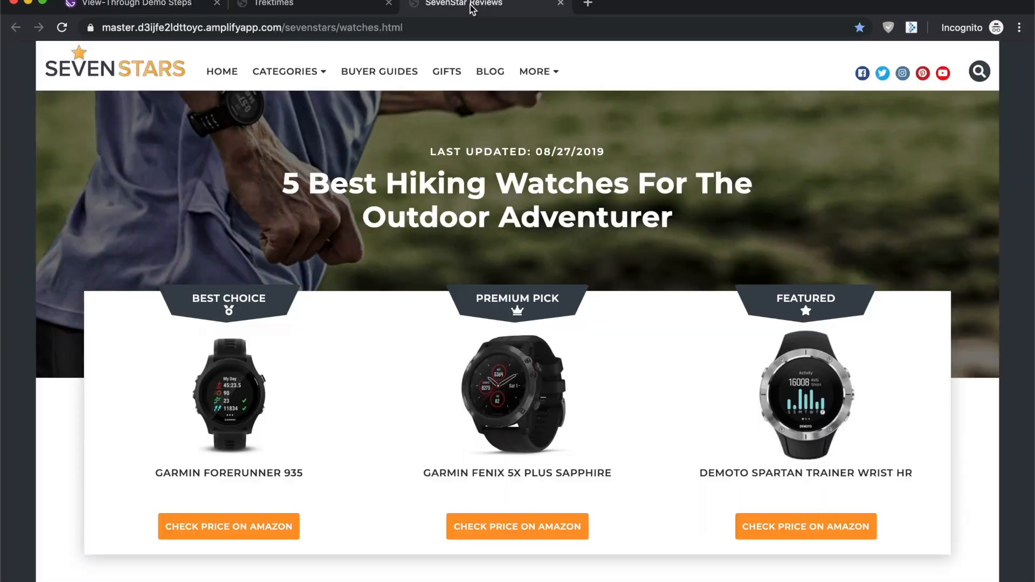
scroll(down, 3)
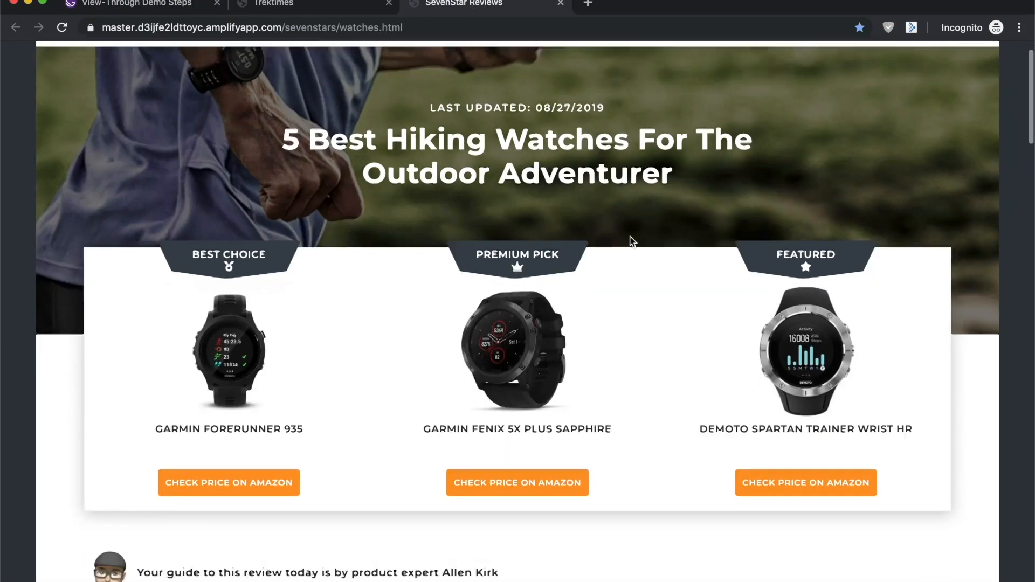
scroll(down, 3)
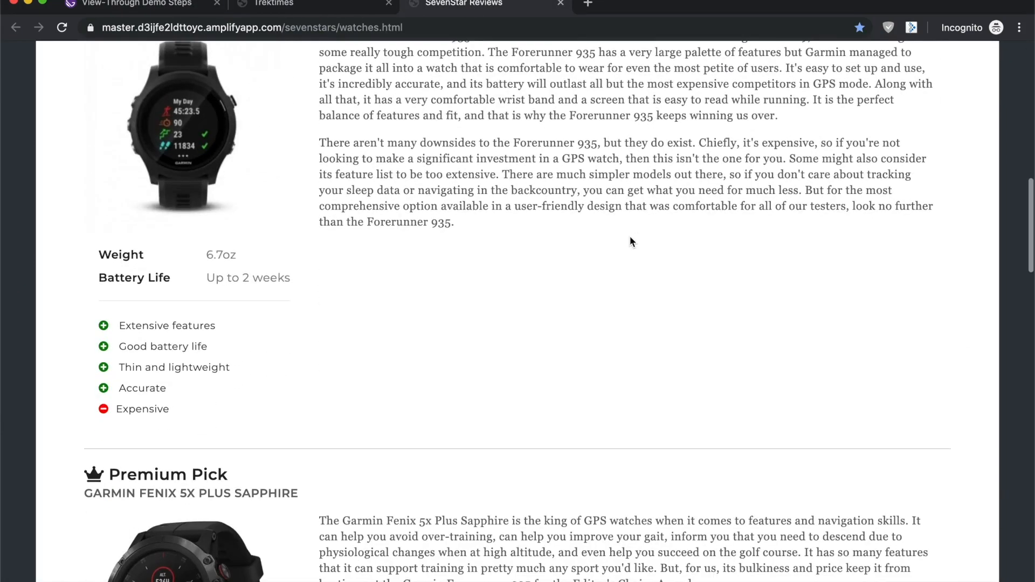
scroll(down, 3)
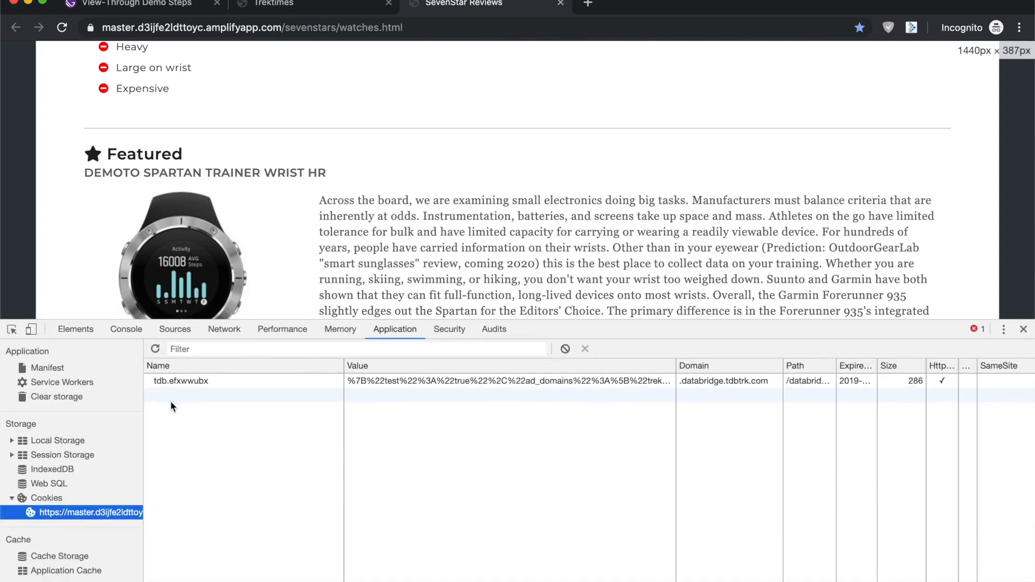
- Confirm the updated tdb cookie (size 286) there, then return to the demo steps
click(180, 380)
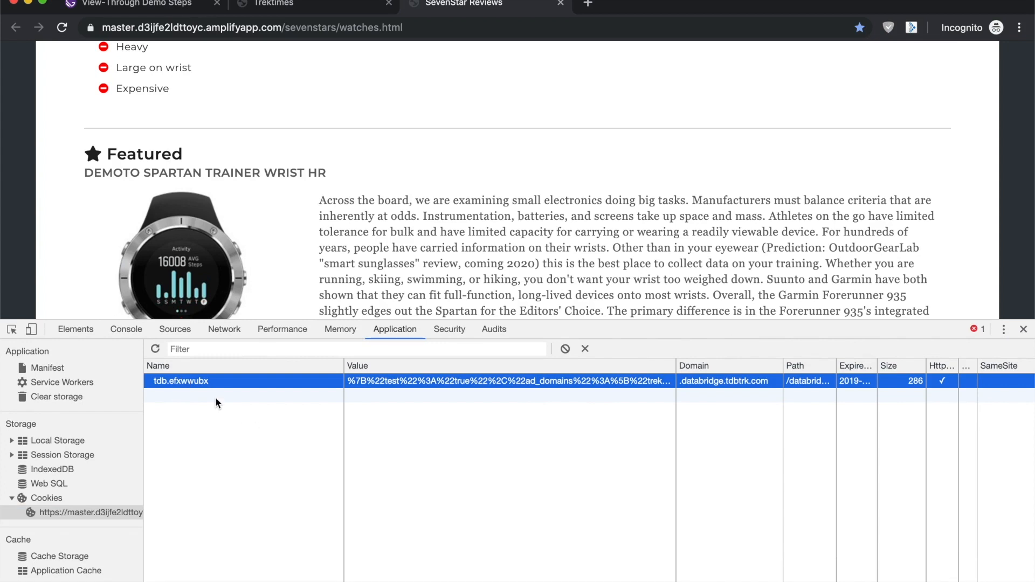
mouse_move(536, 369)
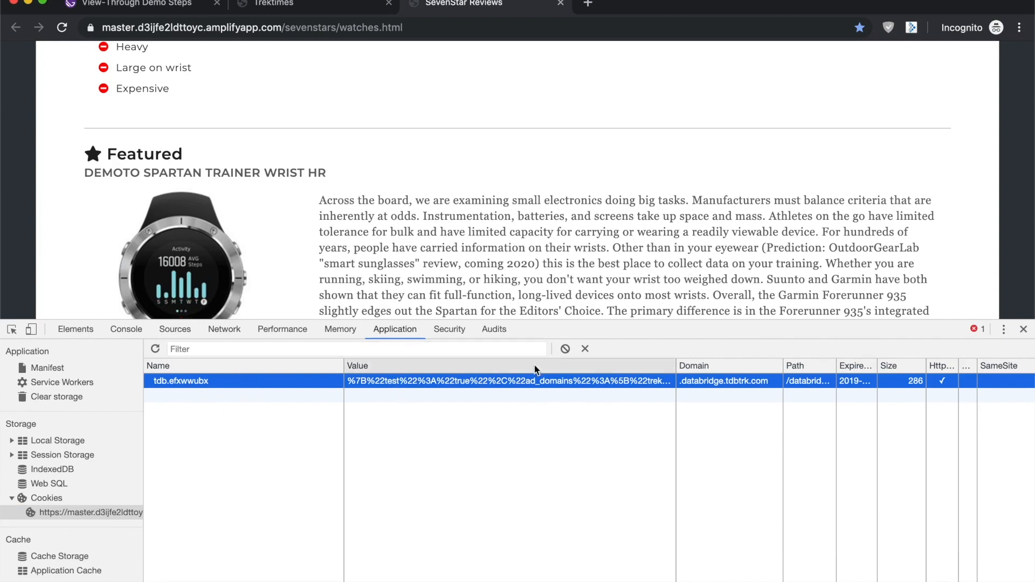
mouse_move(486, 404)
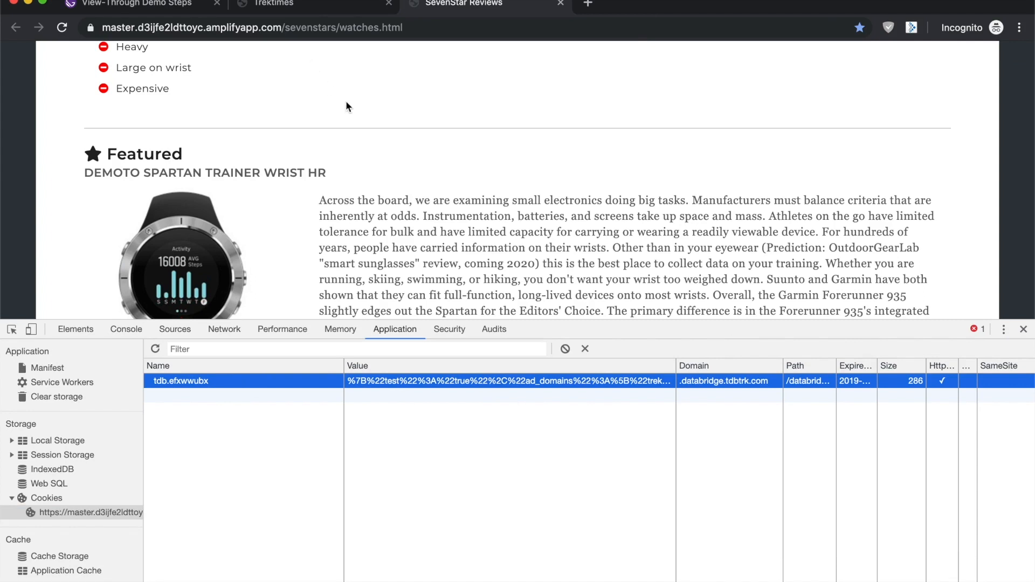
mouse_move(352, 110)
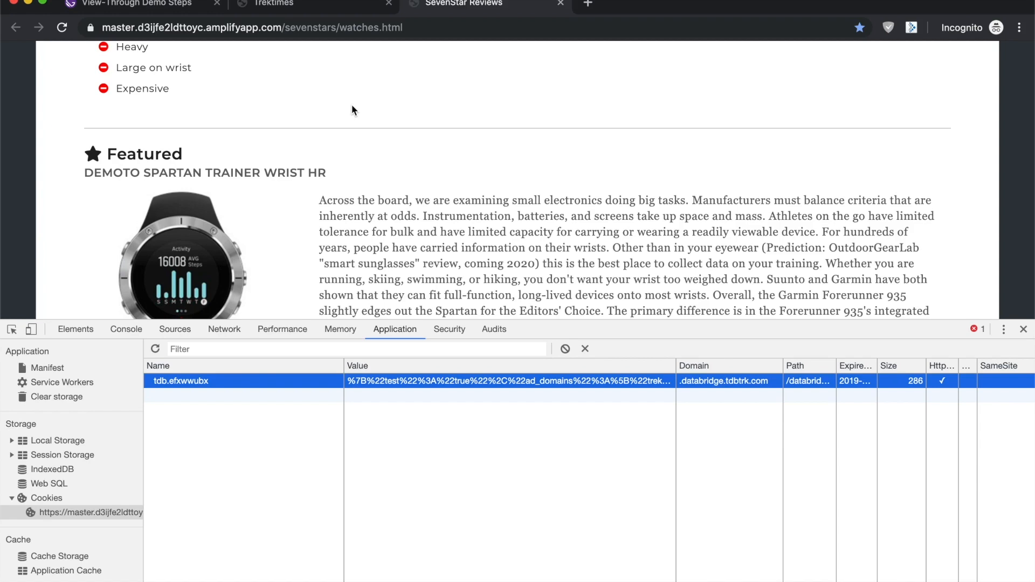
click(130, 4)
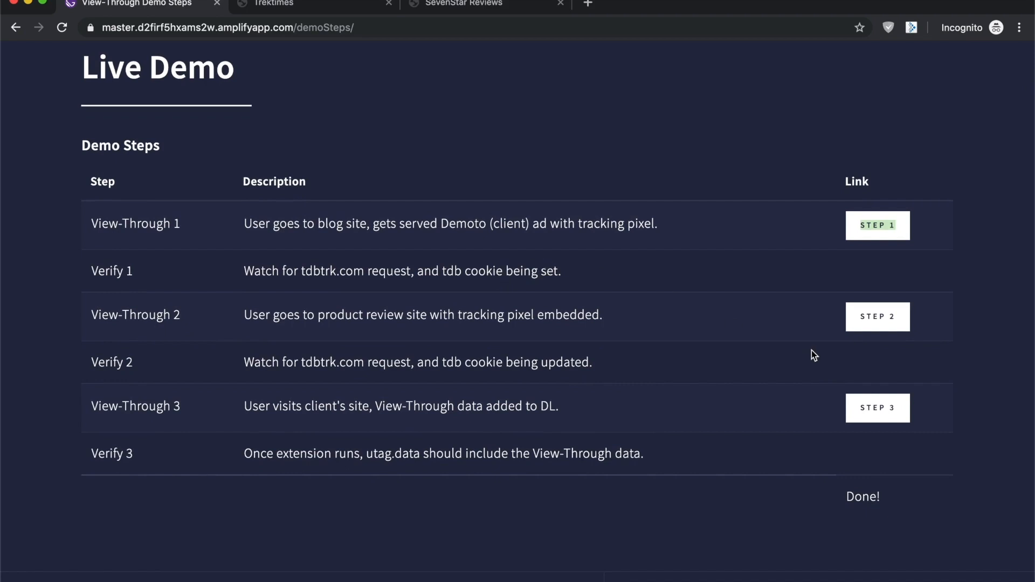
mouse_move(807, 377)
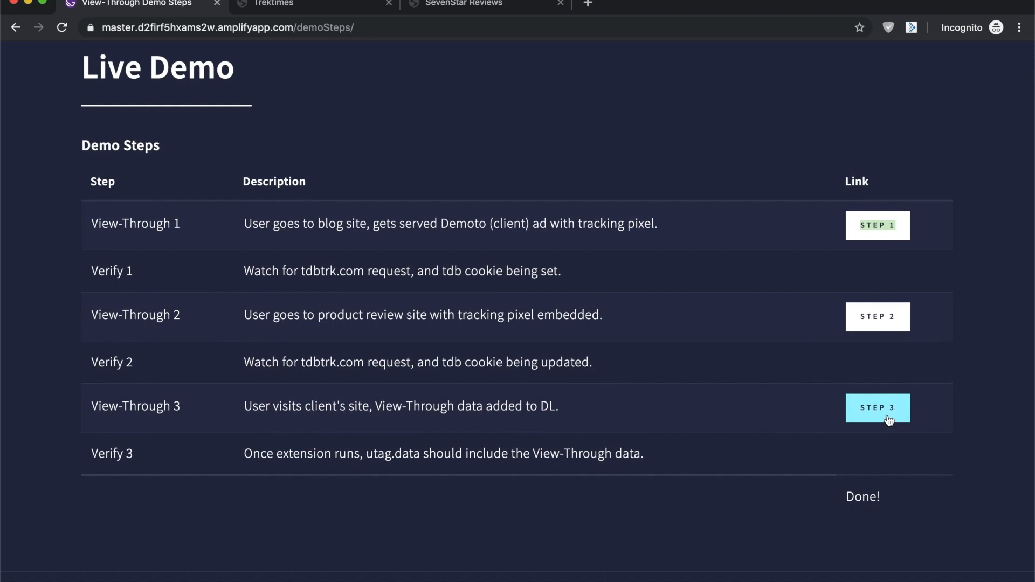
- Open the Step 3 Demoto products site and expand utag.data in the Console
click(877, 408)
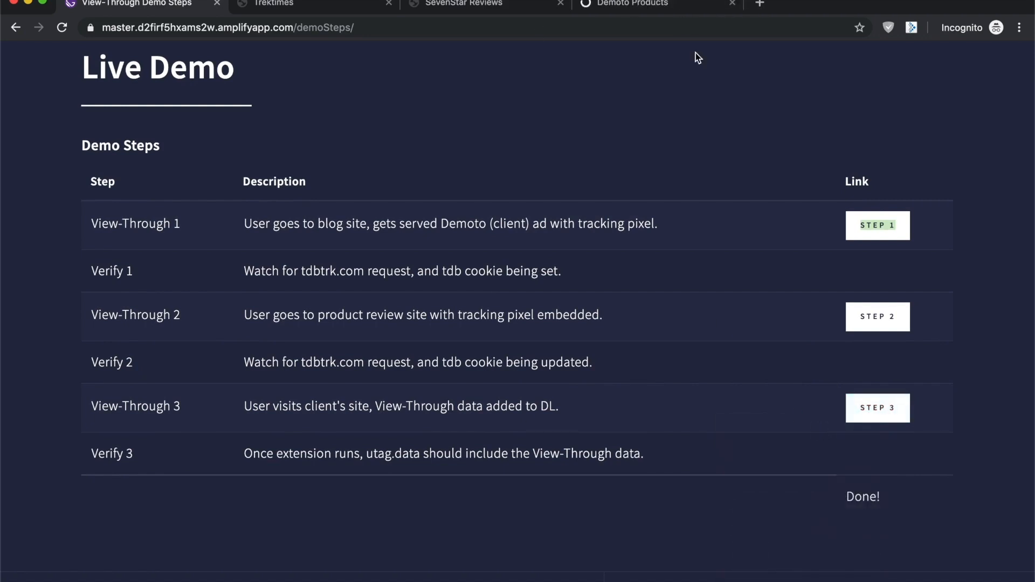
click(632, 4)
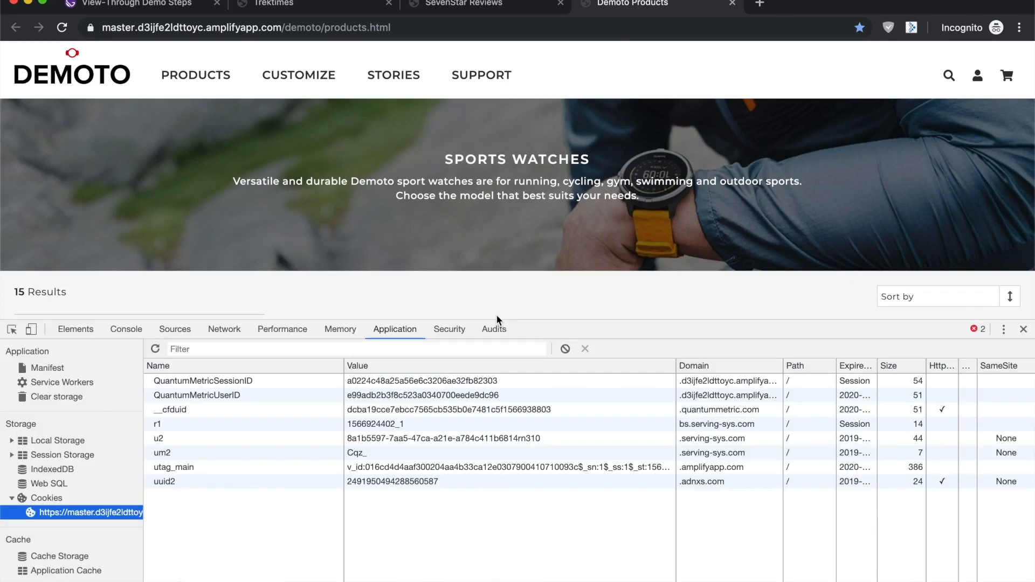
click(125, 329)
text(utag.data)
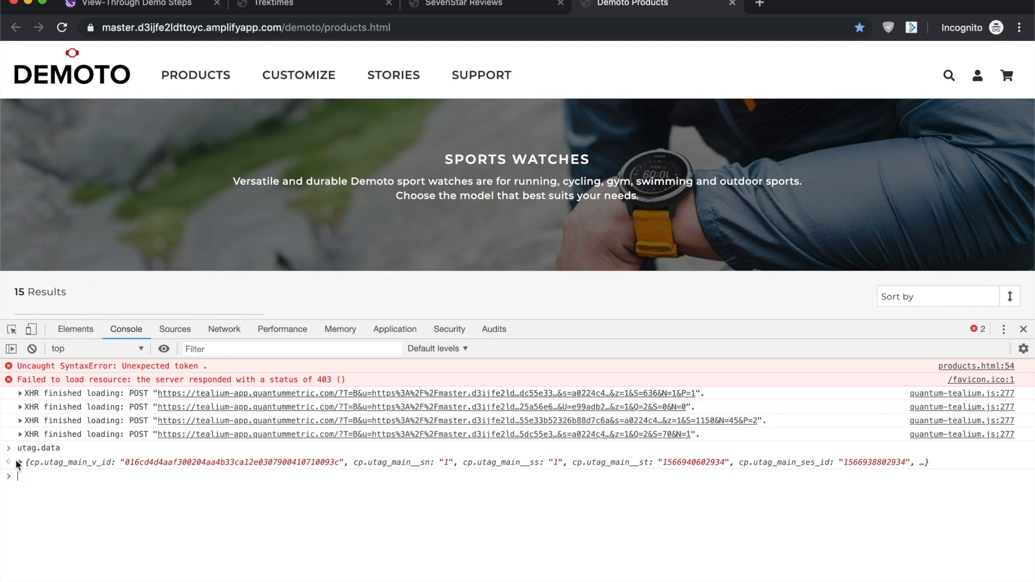
click(7, 462)
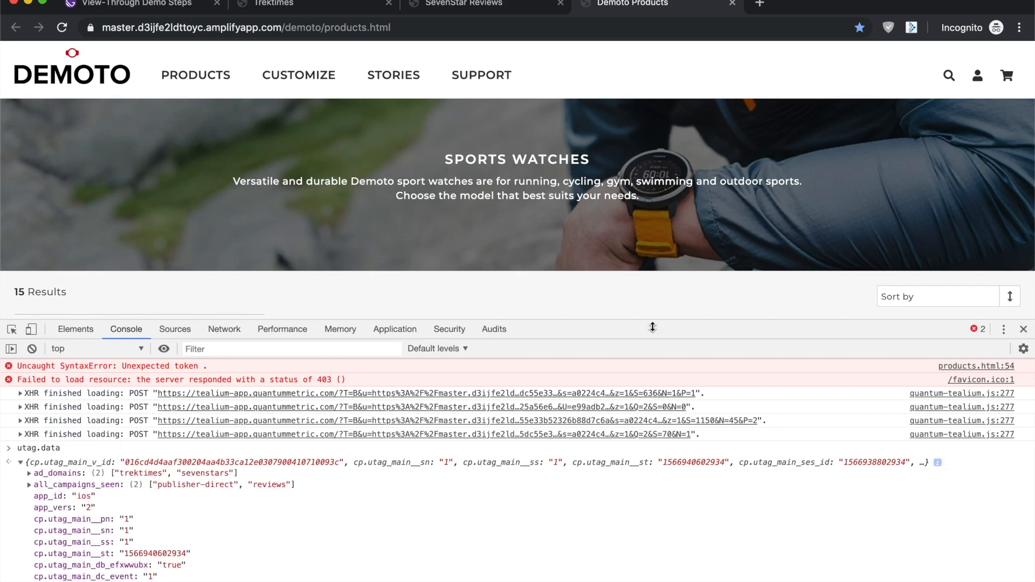
drag(652, 327, 657, 147)
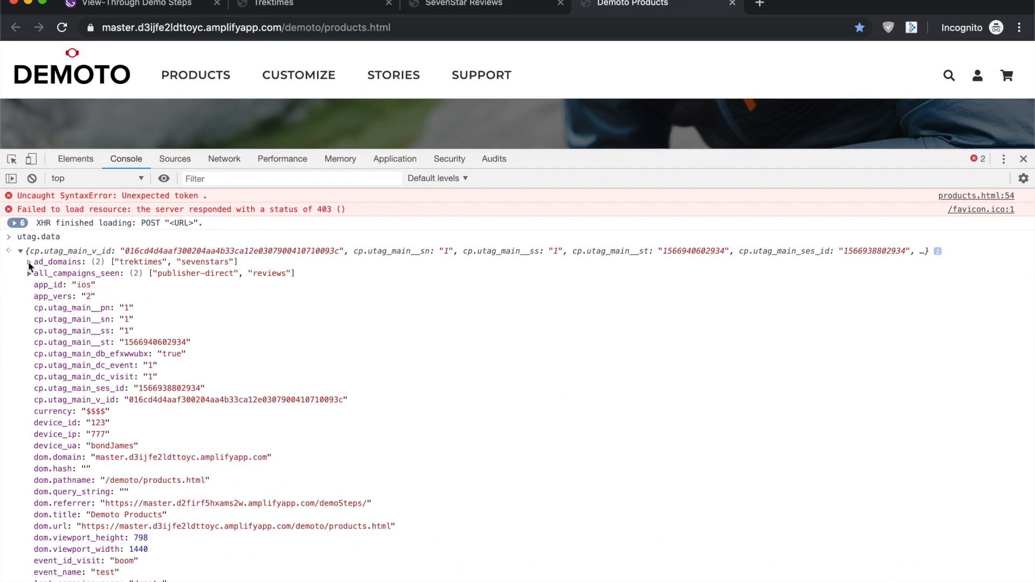
- Expand ad_domains (trektimes, sevenstars) and all_campaigns_seen (publisher-direct, reviews)
click(28, 261)
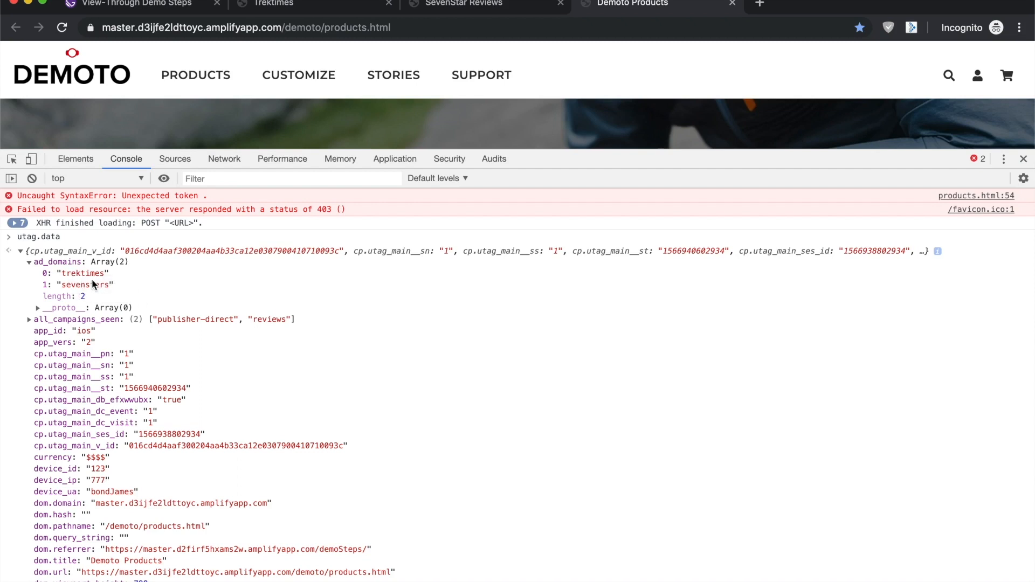
click(29, 319)
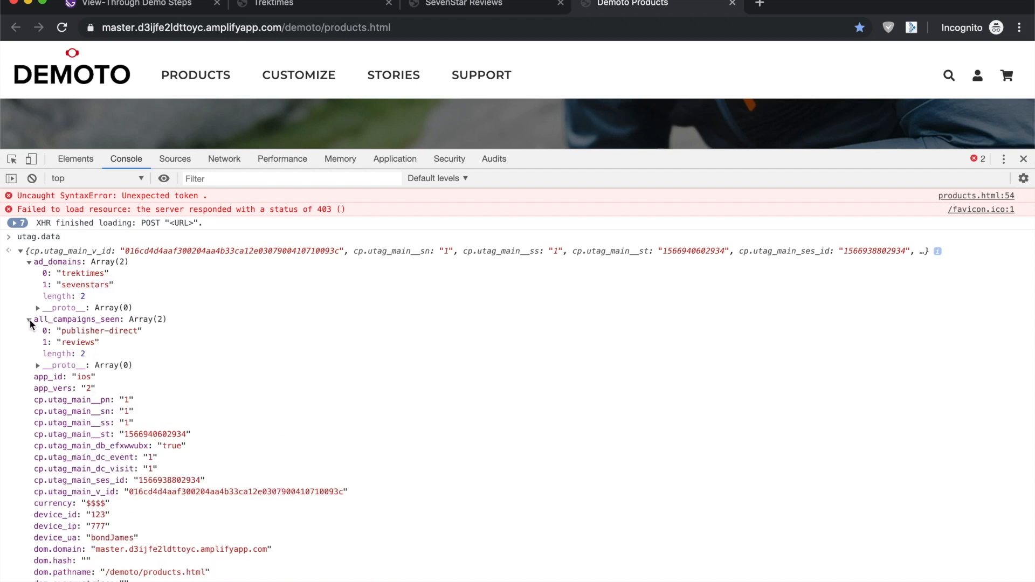
mouse_move(97, 331)
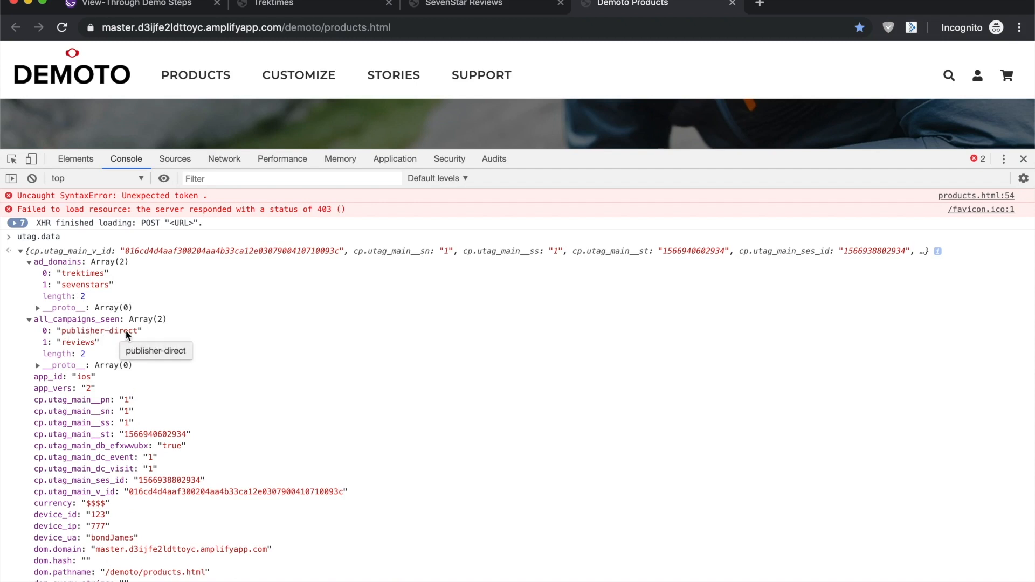
mouse_move(78, 347)
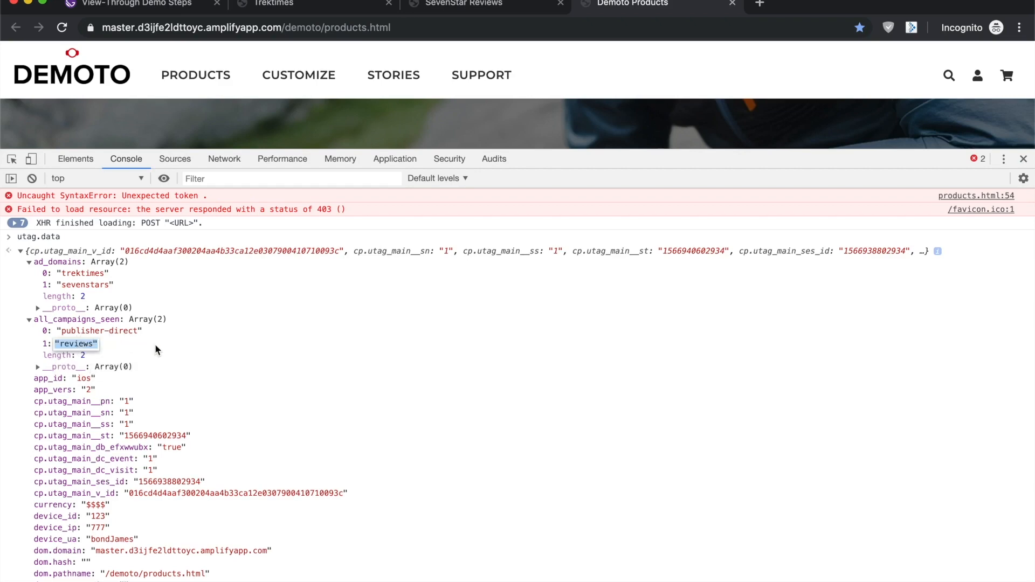
scroll(down, 3)
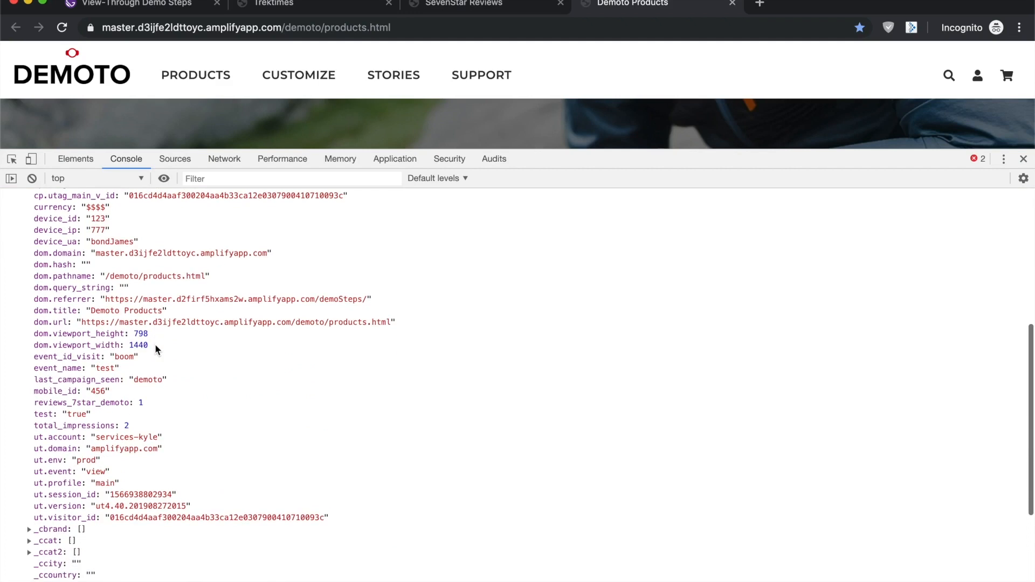
scroll(down, 3)
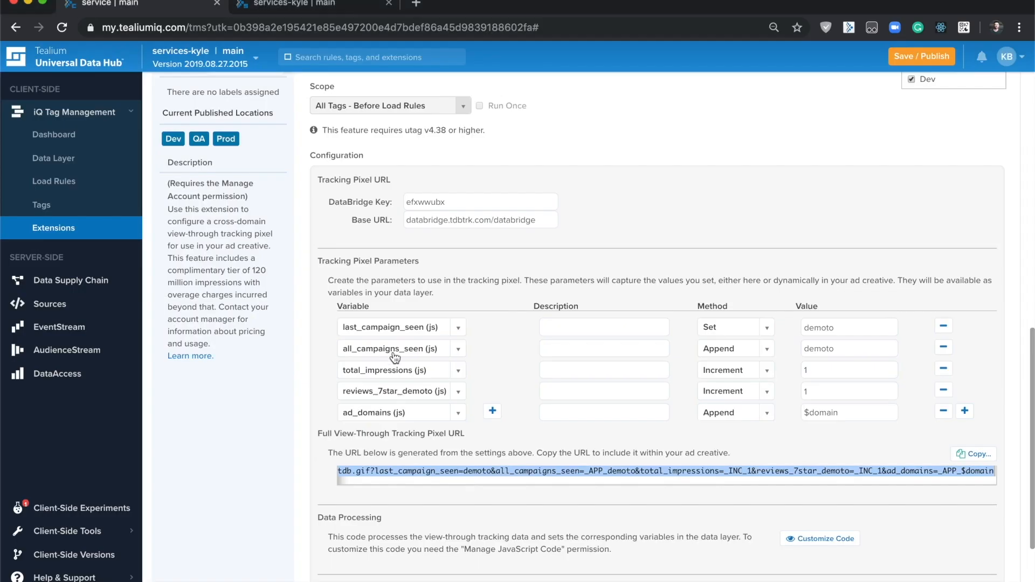
- Show the handleData JavaScript via Customize Code and scroll through it to Usage Reporting
scroll(down, 3)
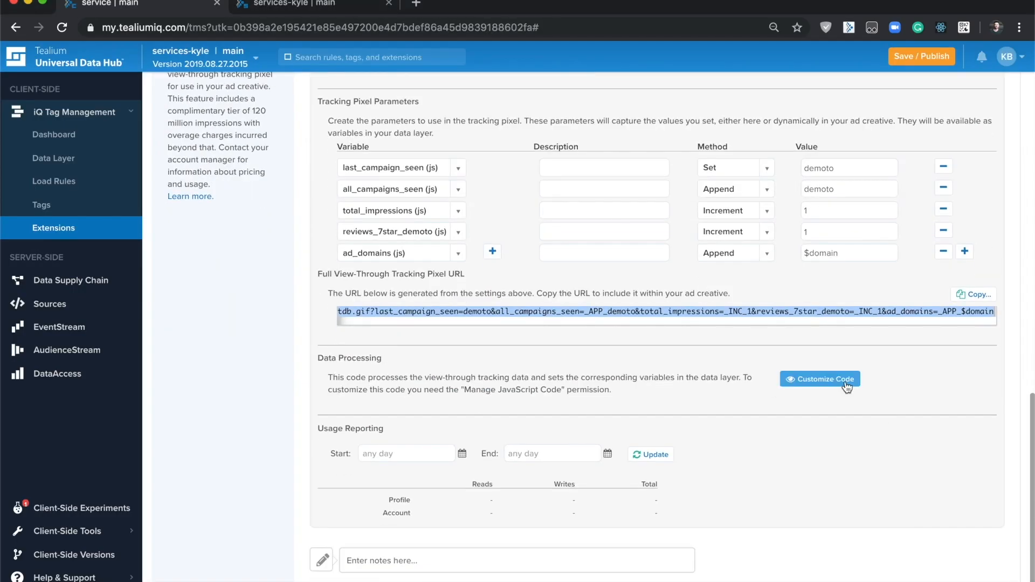
click(819, 379)
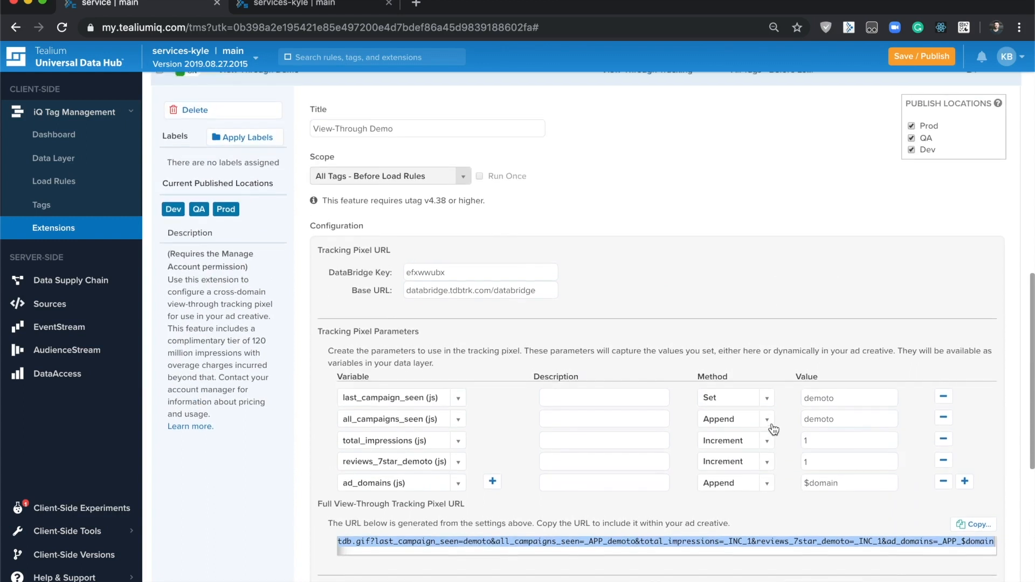
scroll(down, 3)
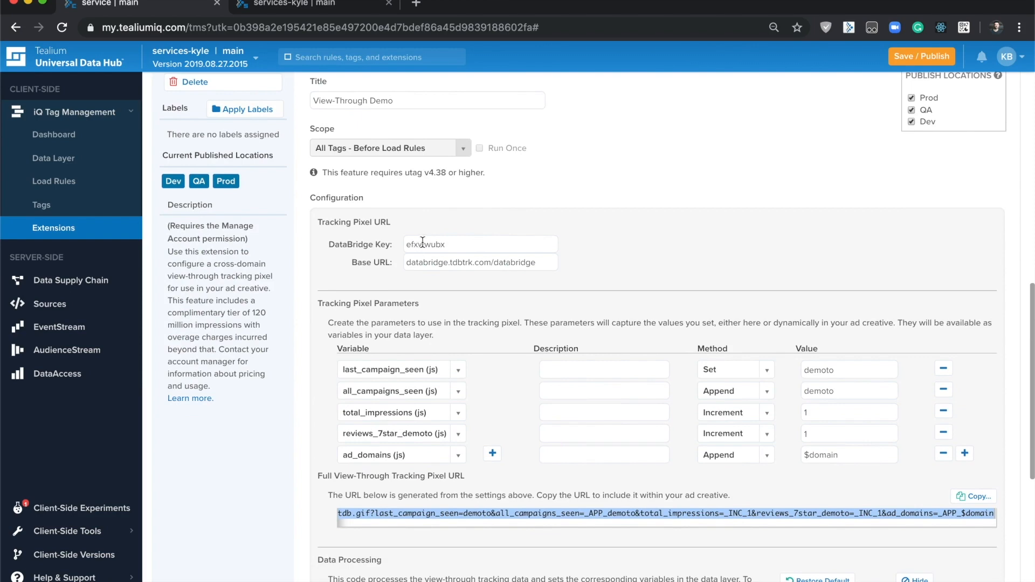
scroll(down, 3)
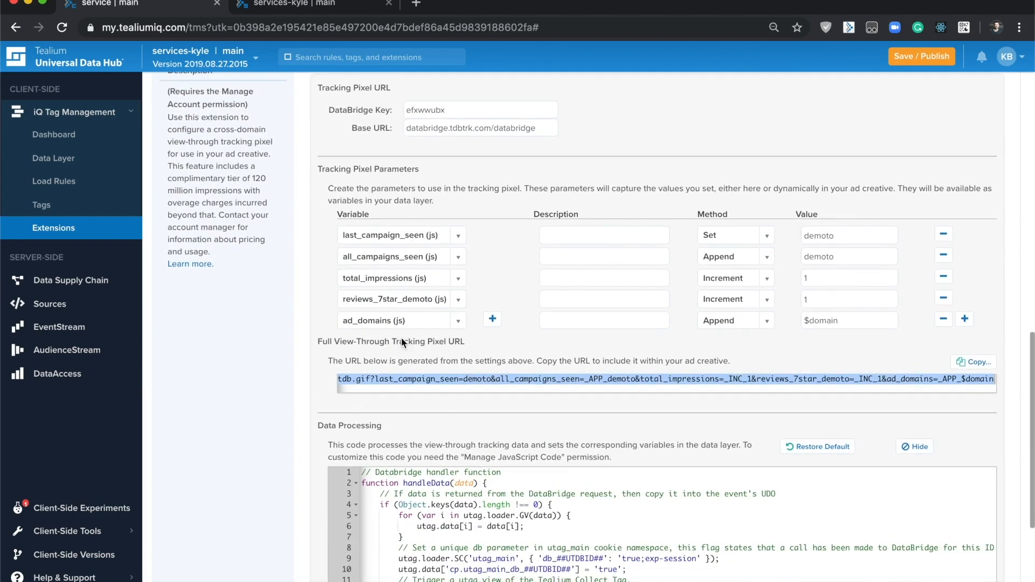
mouse_move(831, 399)
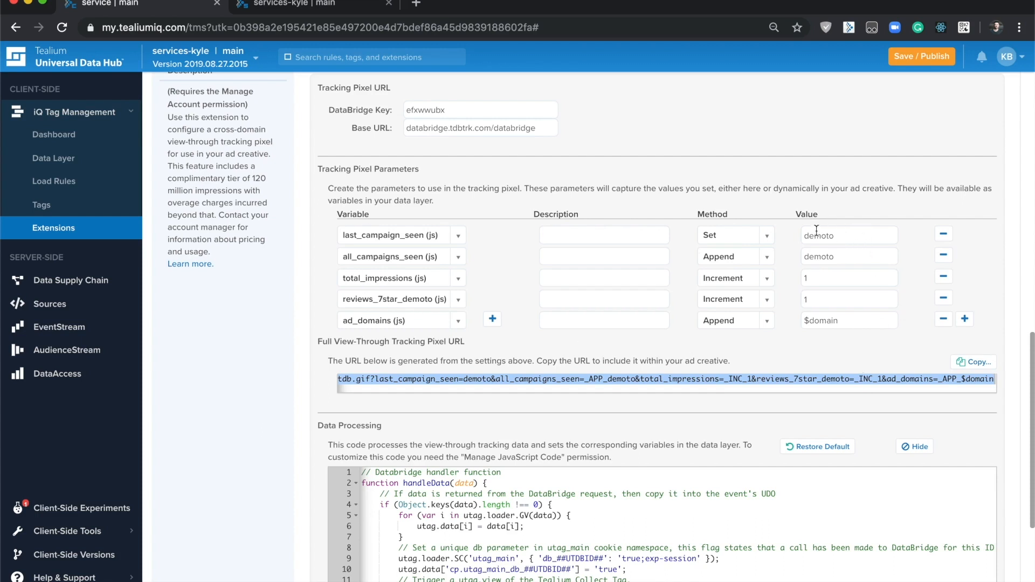
mouse_move(896, 313)
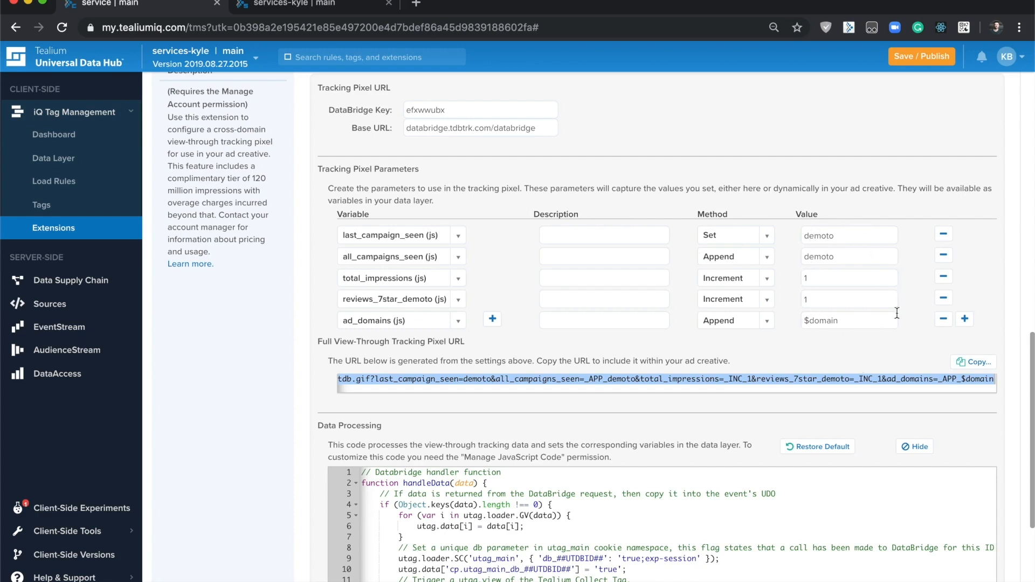
mouse_move(915, 348)
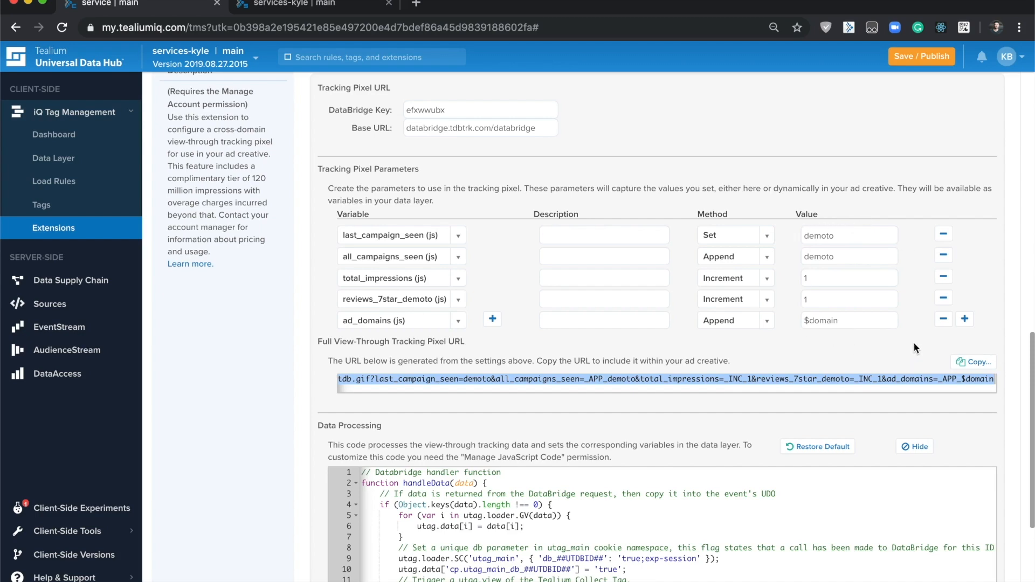
scroll(down, 3)
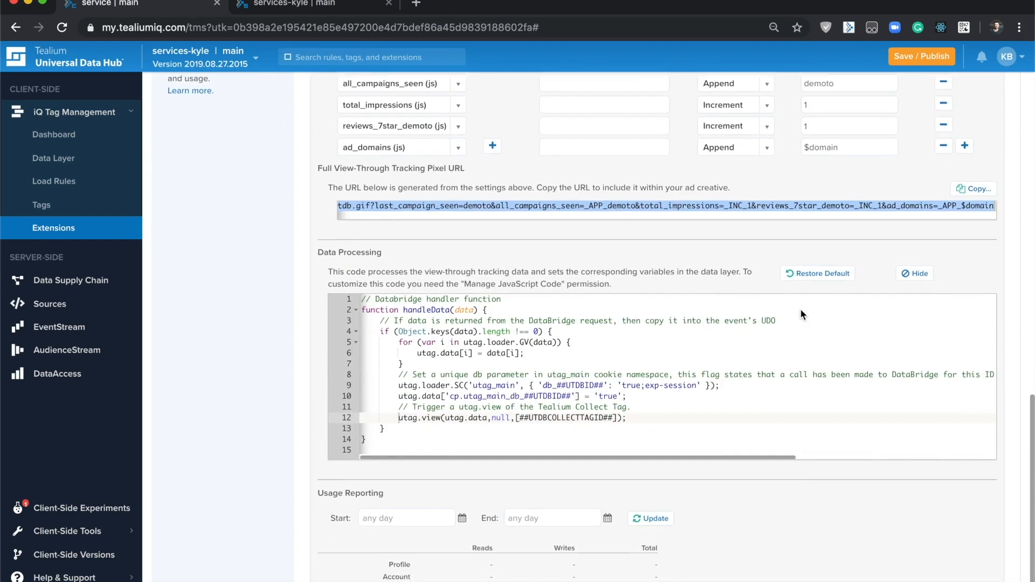
scroll(down, 3)
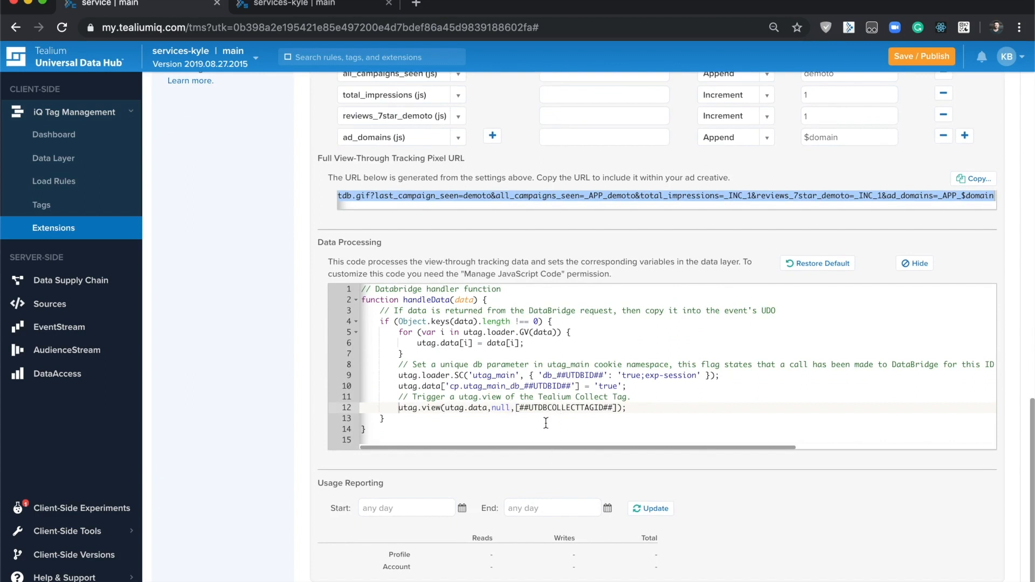
scroll(down, 3)
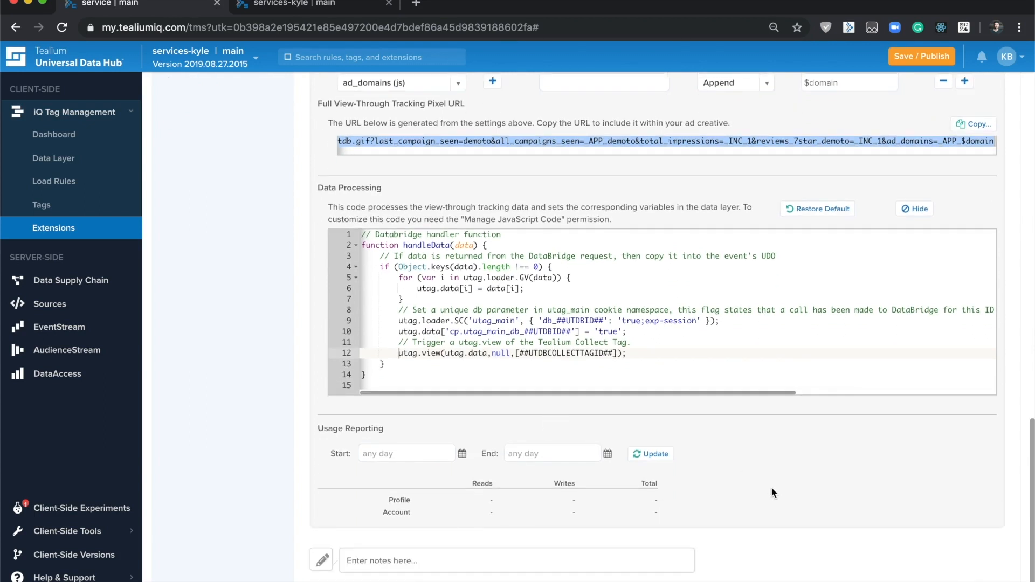
mouse_move(757, 549)
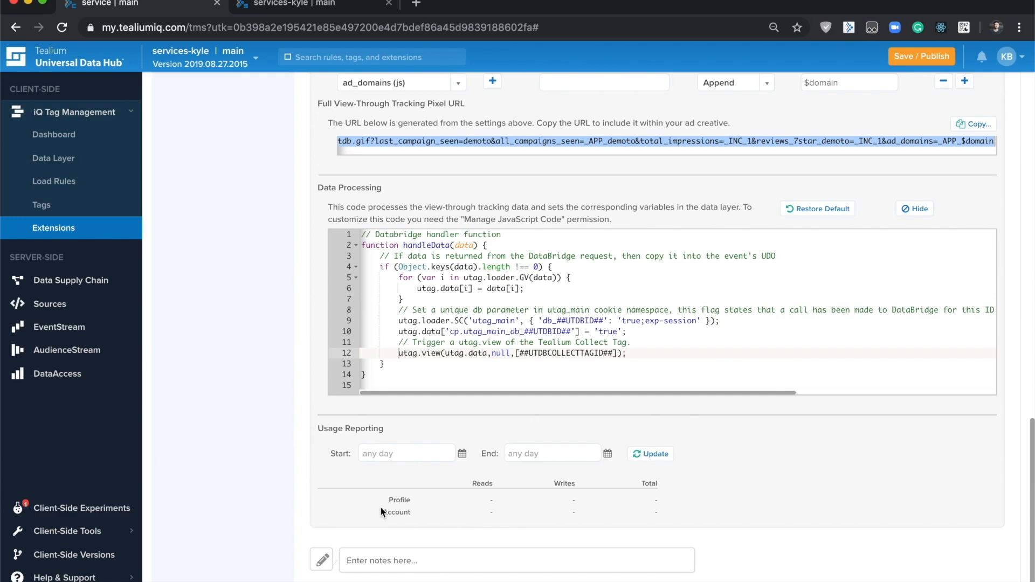
- Open Data Supply Chain Usage Reports and scroll to the View-Through Tracking Writes and Reads charts at 0
click(304, 4)
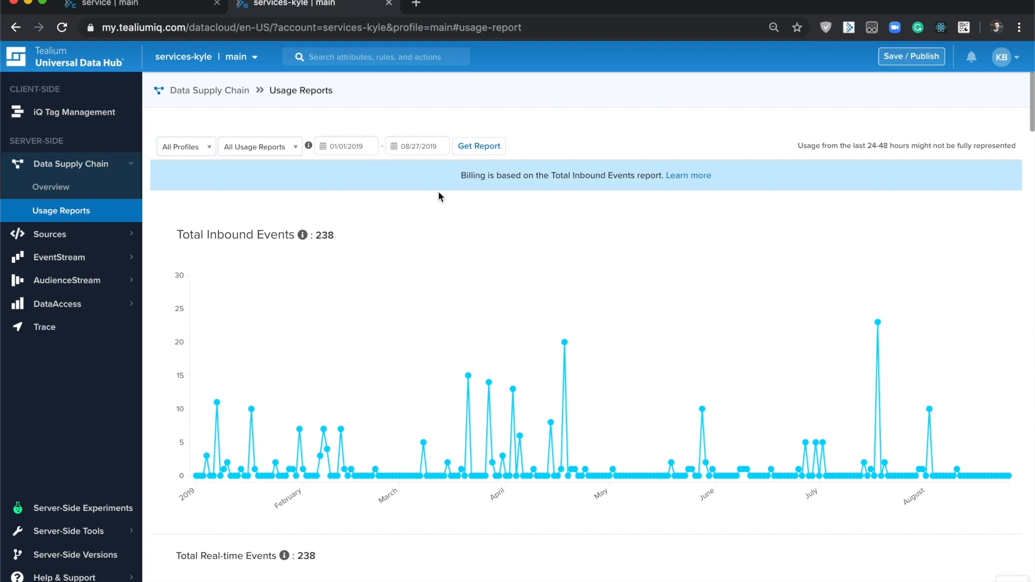
scroll(down, 3)
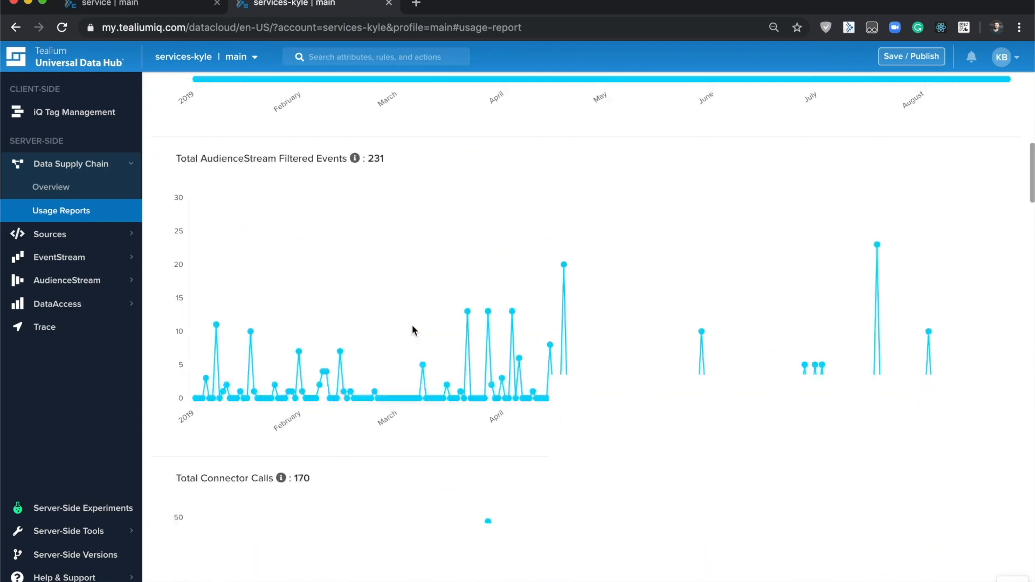
scroll(down, 3)
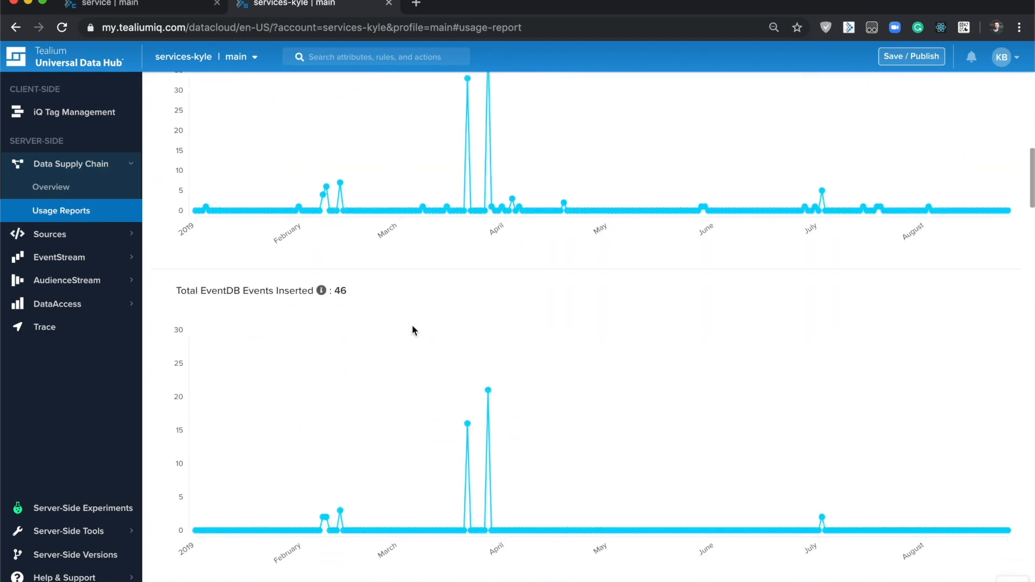
scroll(down, 3)
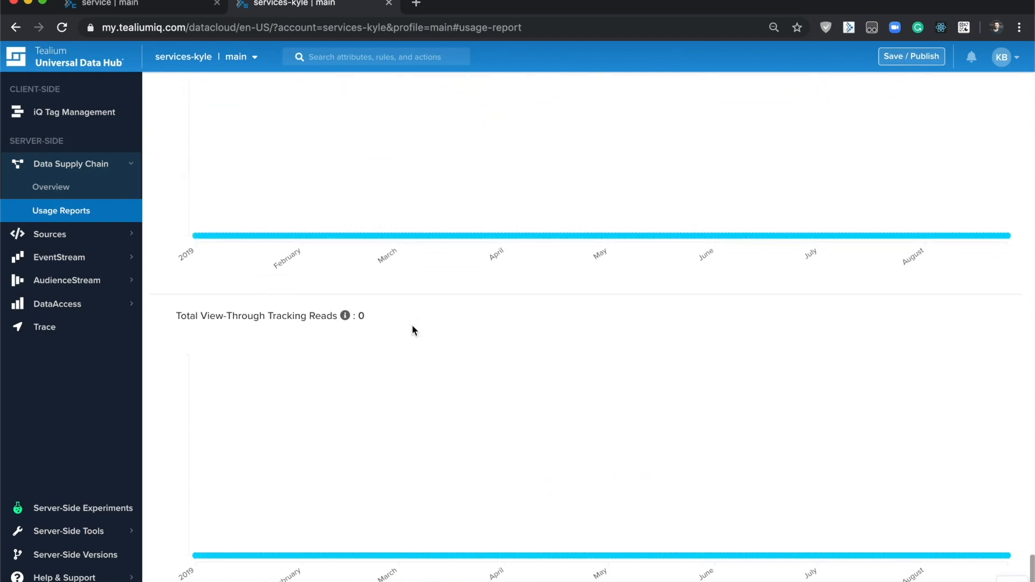
scroll(down, 3)
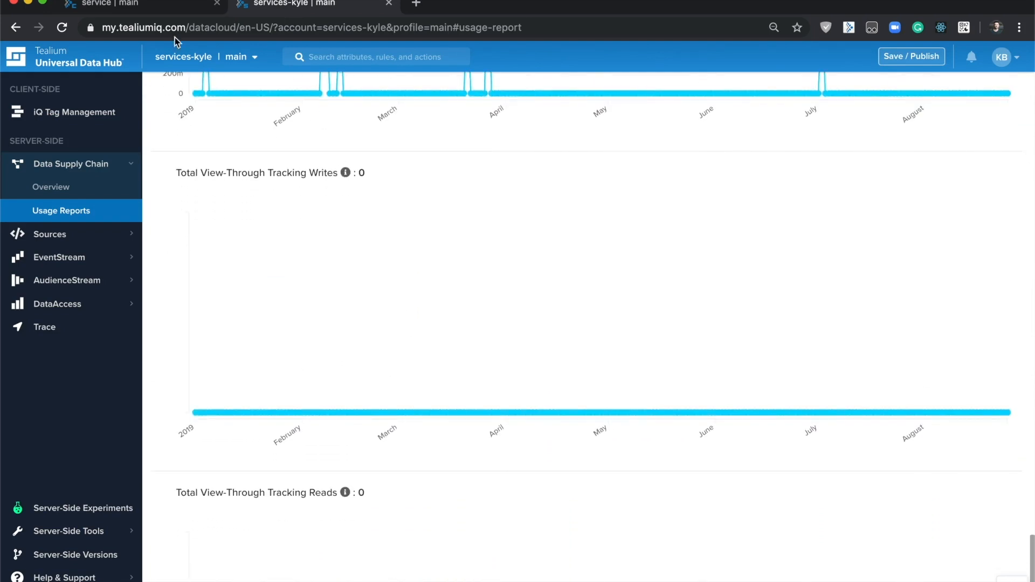